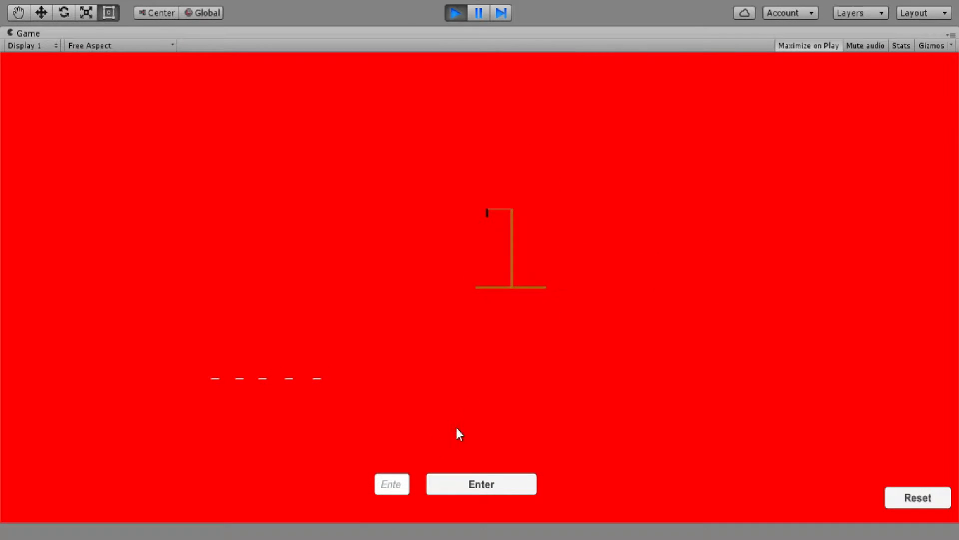
Step: Guess the letters w and s, reset the game to a longer word, then stop Play mode
left_click(481, 484)
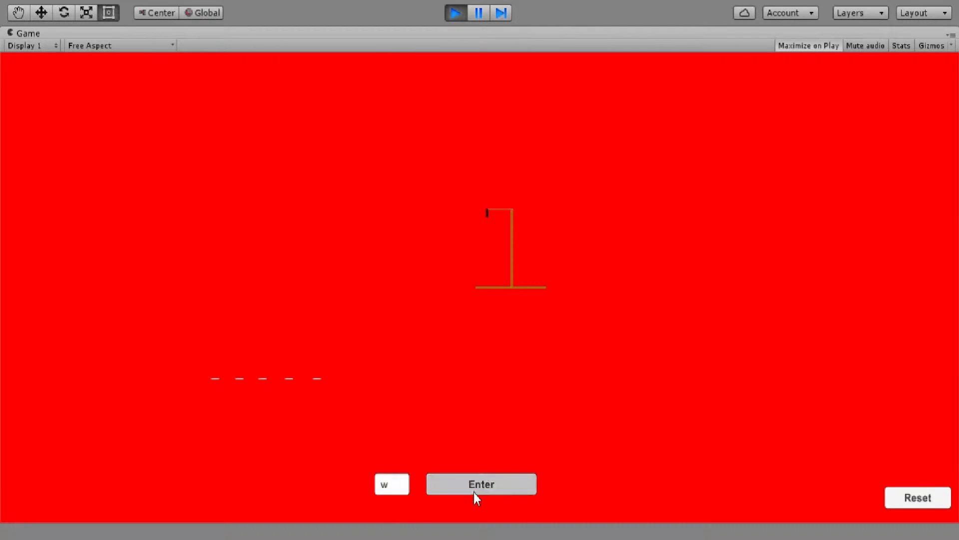
left_click(480, 484)
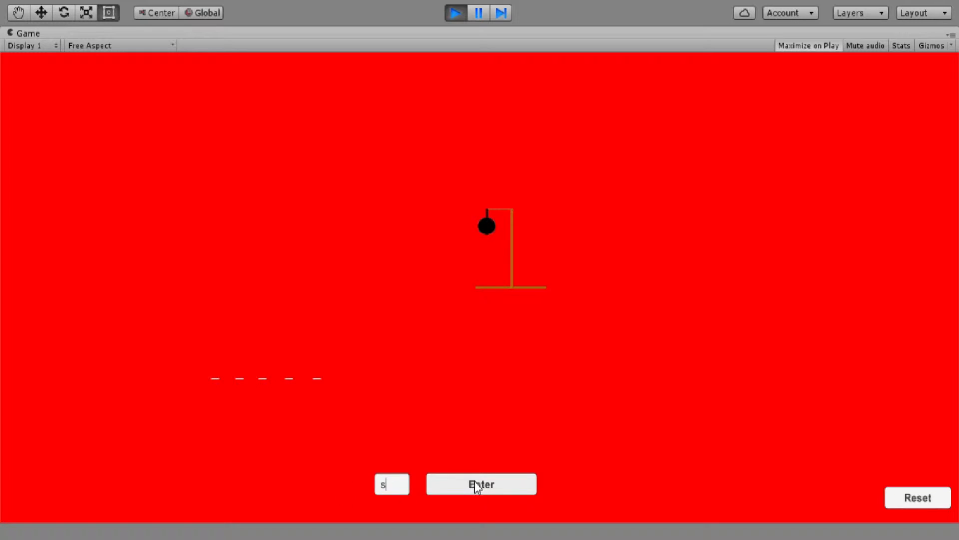
left_click(481, 484)
type("g")
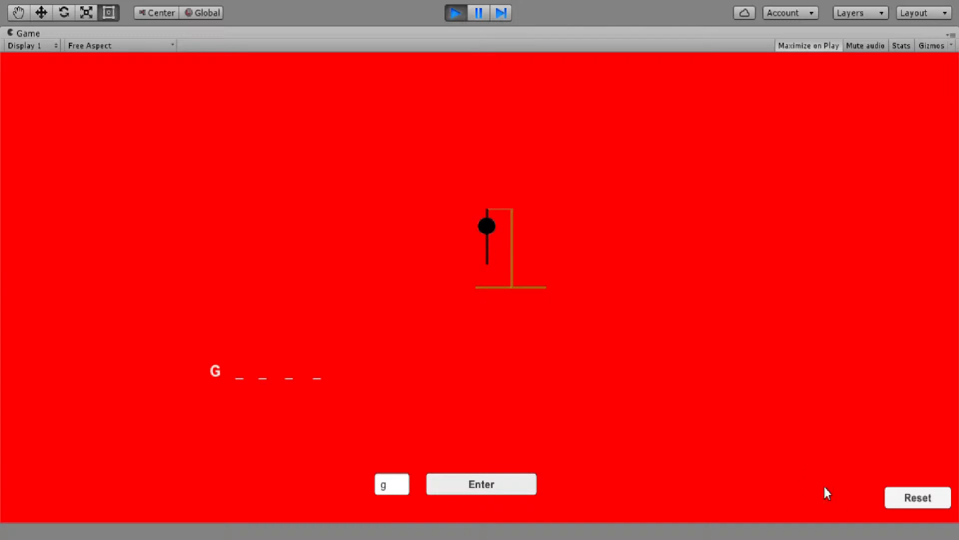
left_click(481, 483)
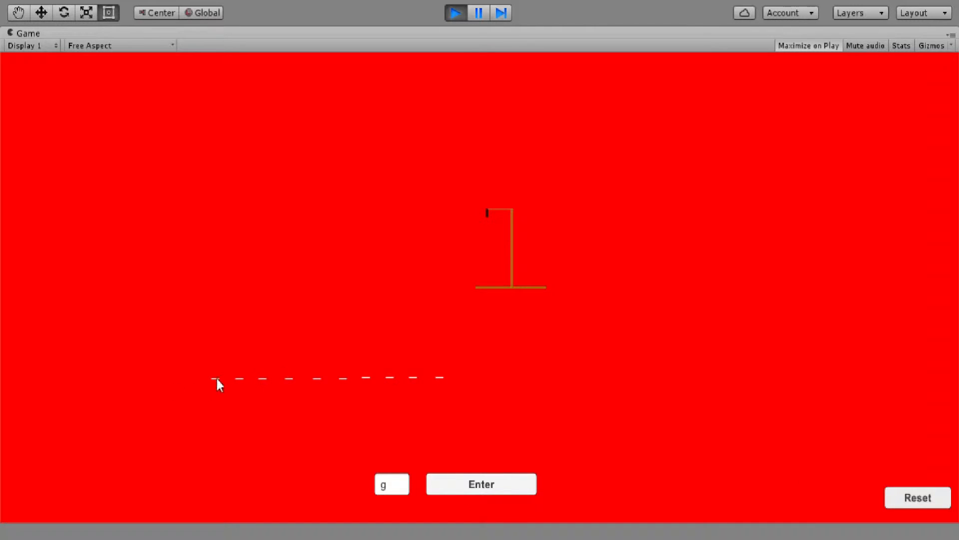
mouse_move(421, 378)
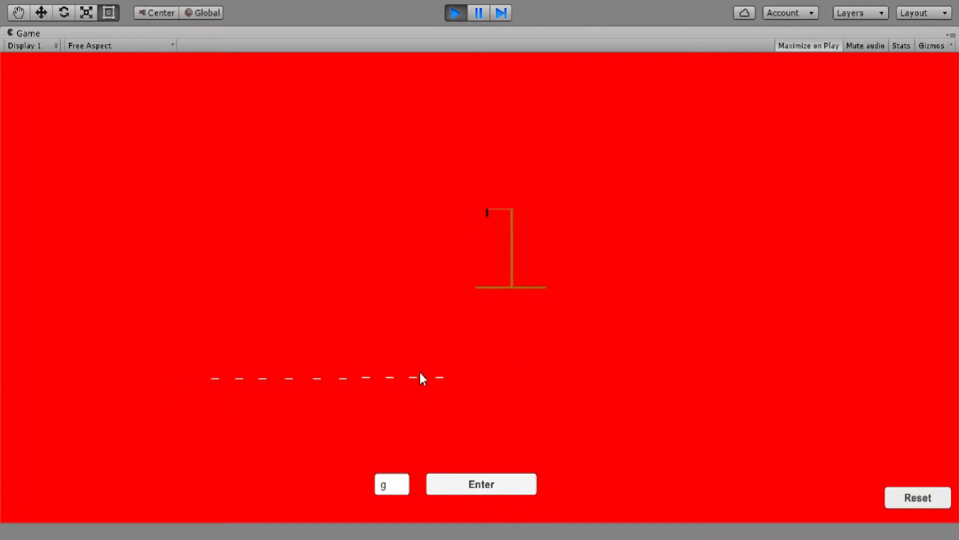
mouse_move(496, 71)
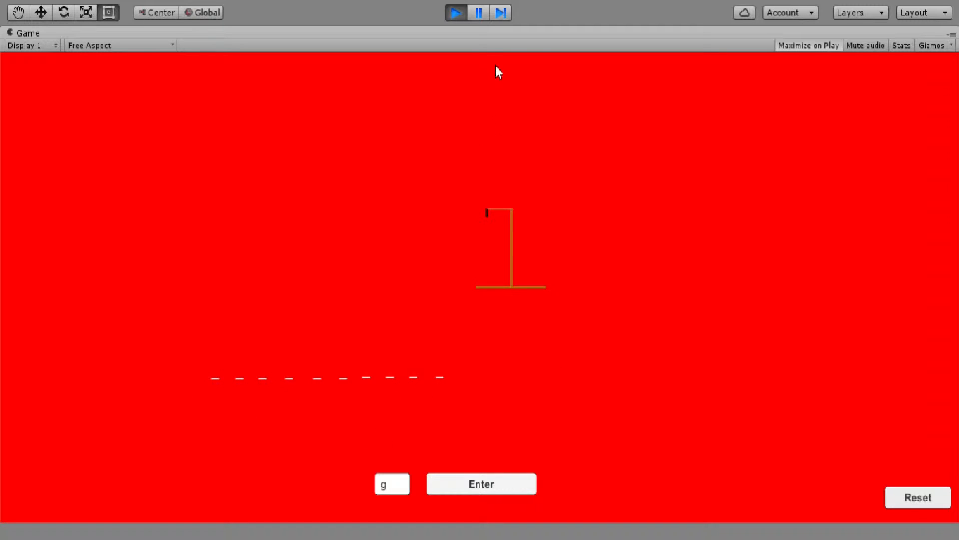
left_click(456, 12)
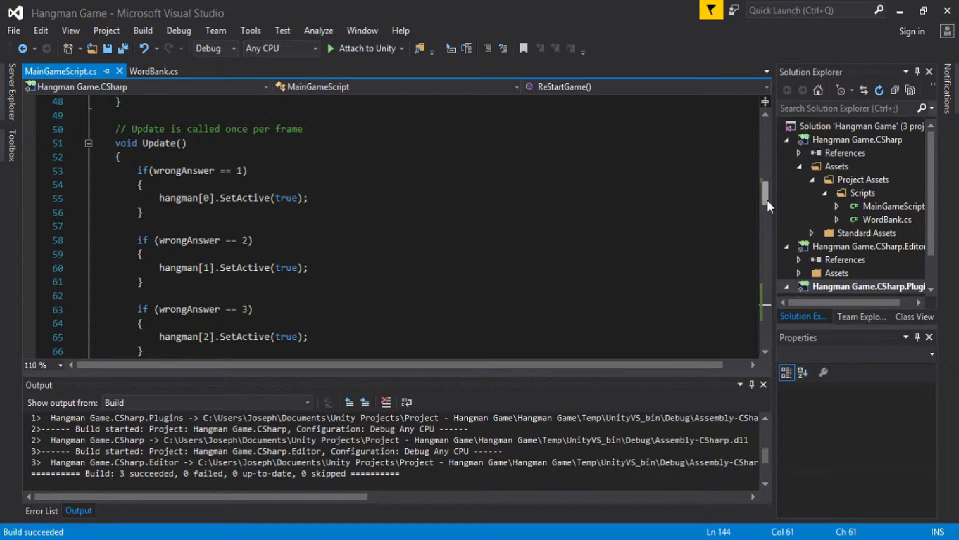
Step: Add an empty void WrongWord() method at the script's end with a summary comment about showing the hangman
scroll("down", 3)
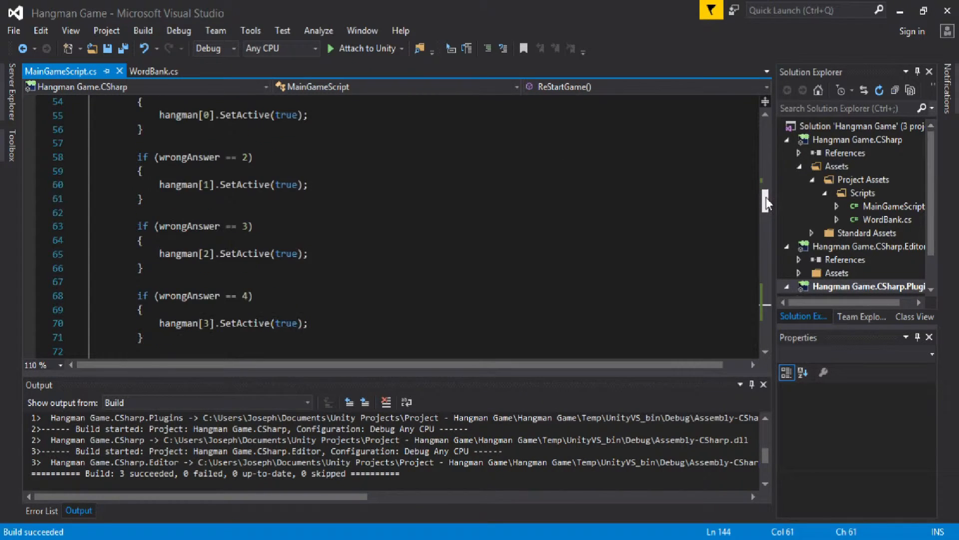
scroll("down", 3)
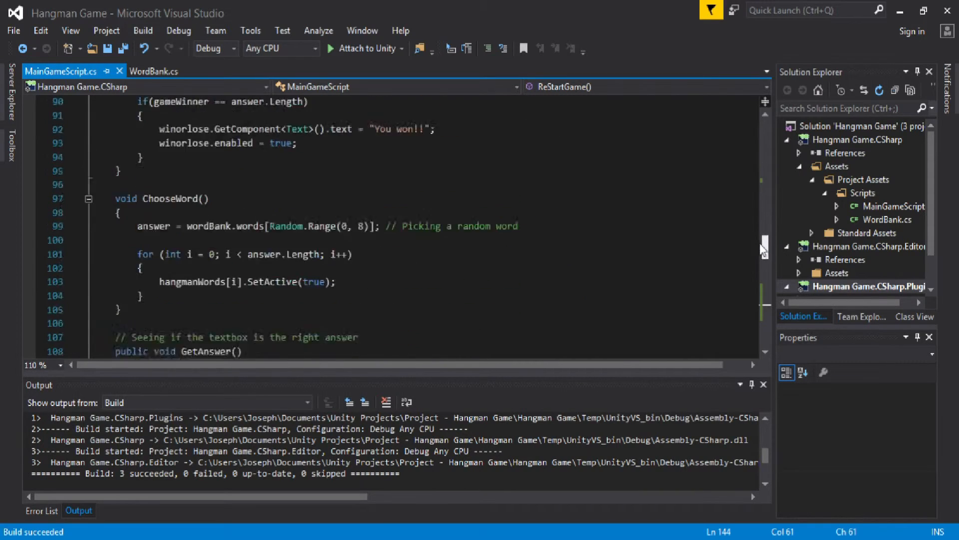
scroll("down", 3)
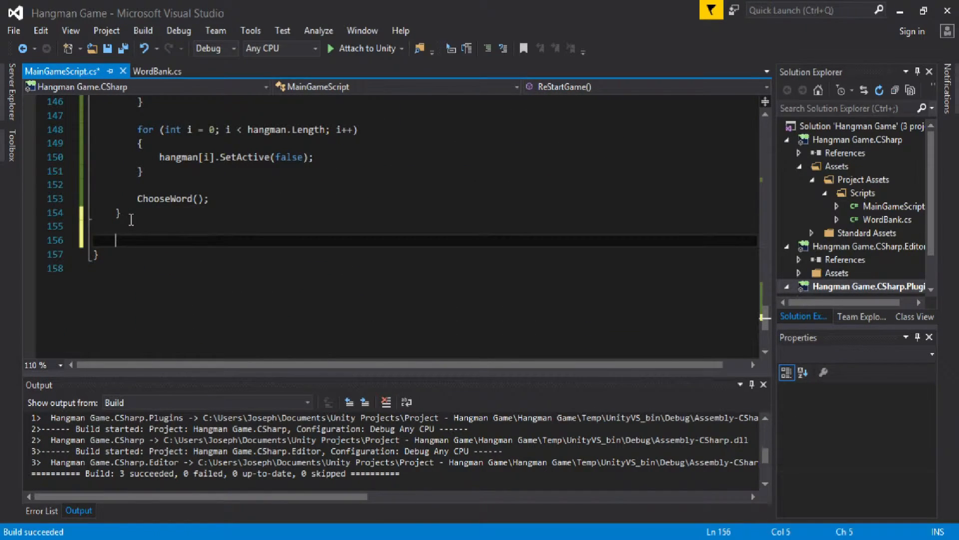
type("void")
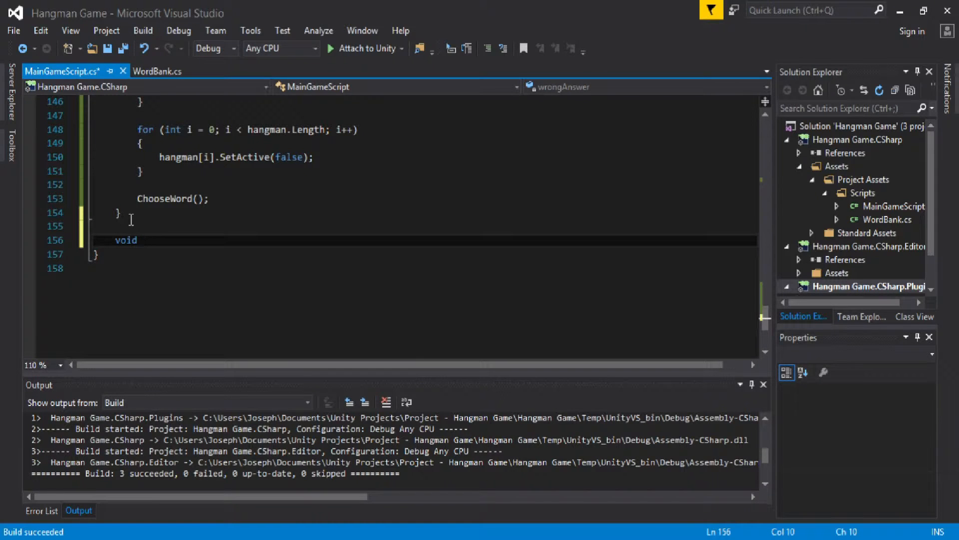
type("WrongH")
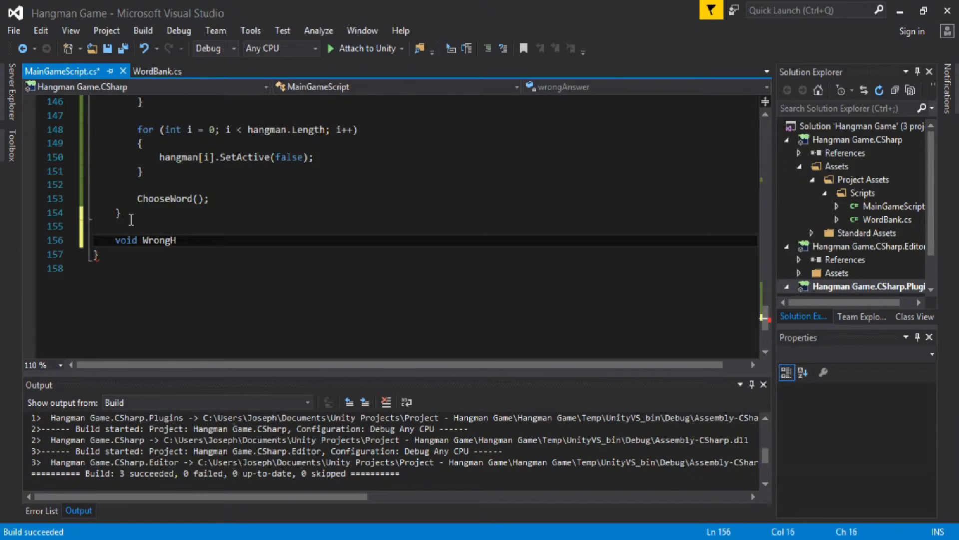
type("ang")
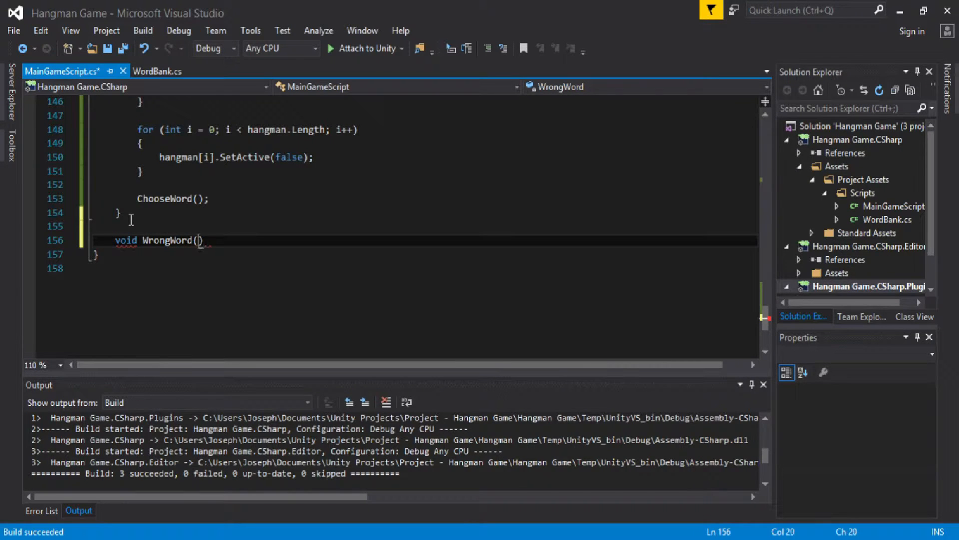
type(")")
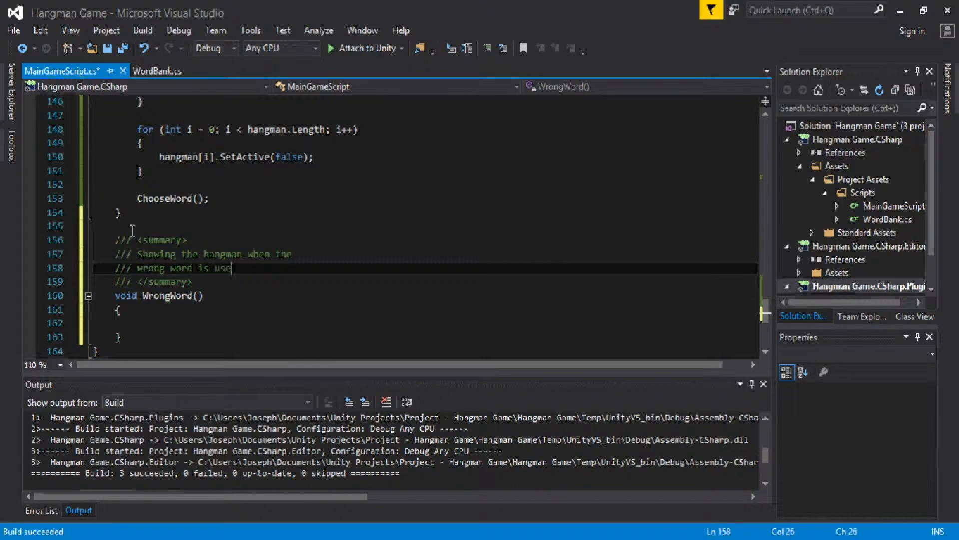
type("d.")
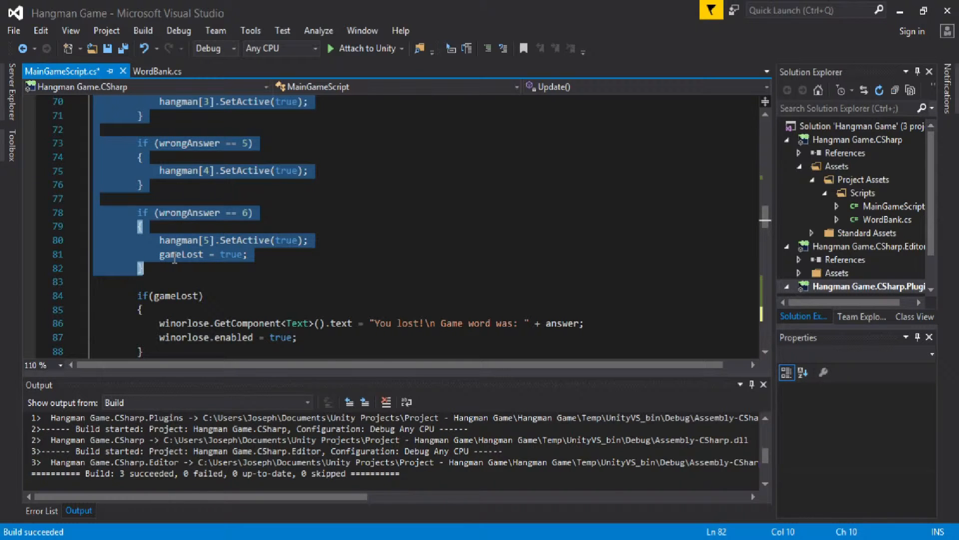
Step: Cut the wrongAnswer body-part checks out of Update()
scroll("down", 3)
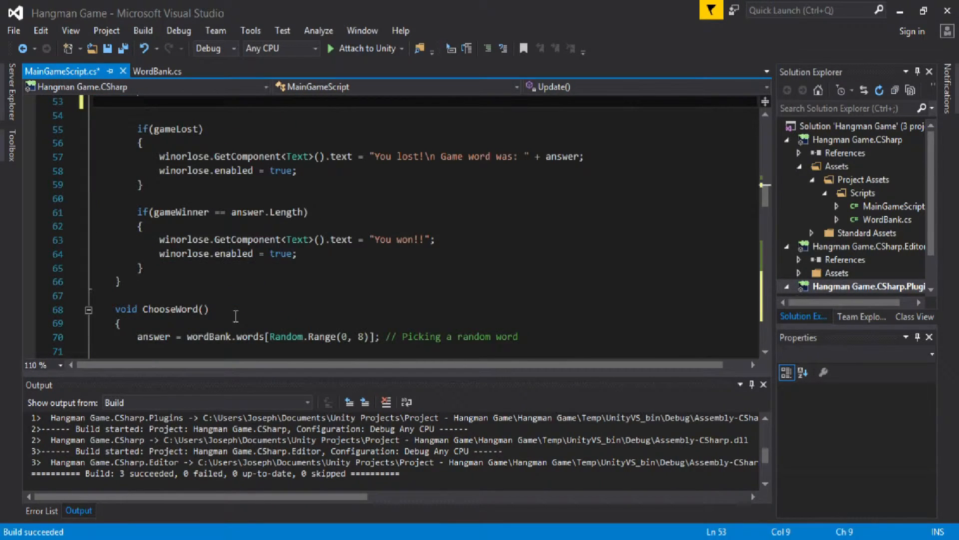
Step: Call WrongWord(); on the first line of Update() and review the code below
scroll("up", 3)
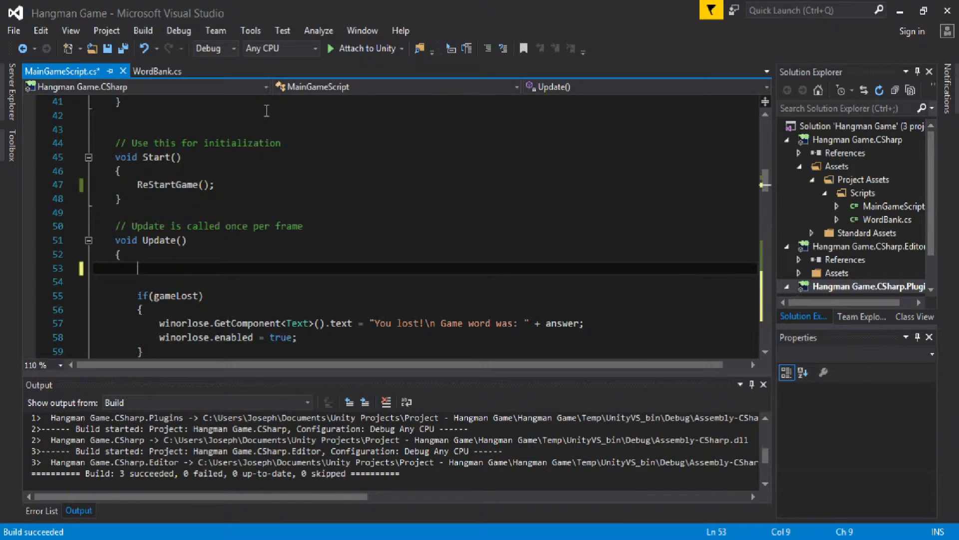
type("wrongWord")
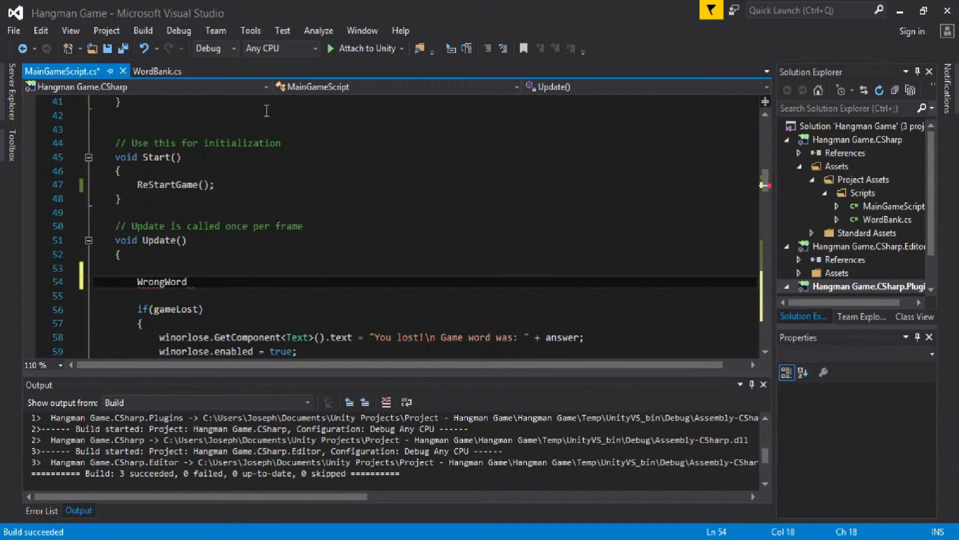
type("();")
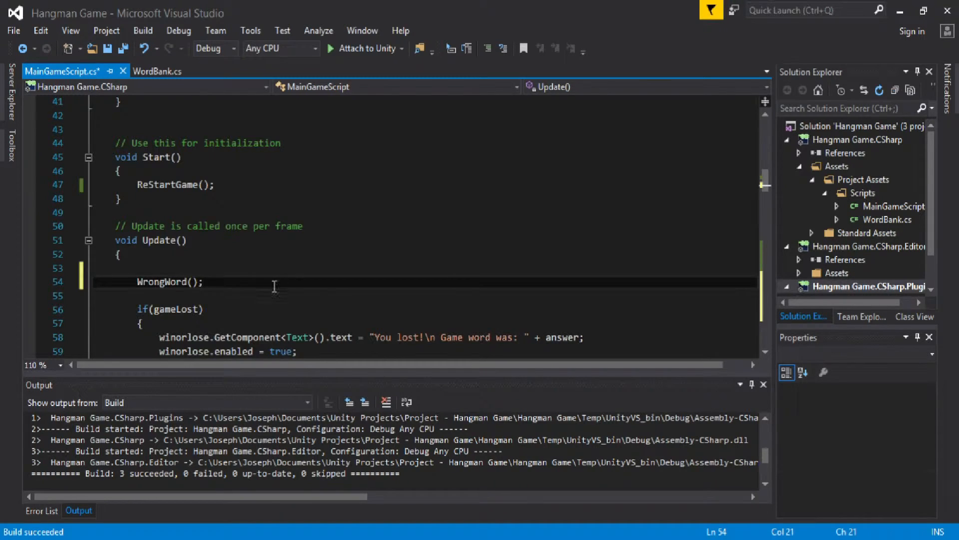
scroll("down", 3)
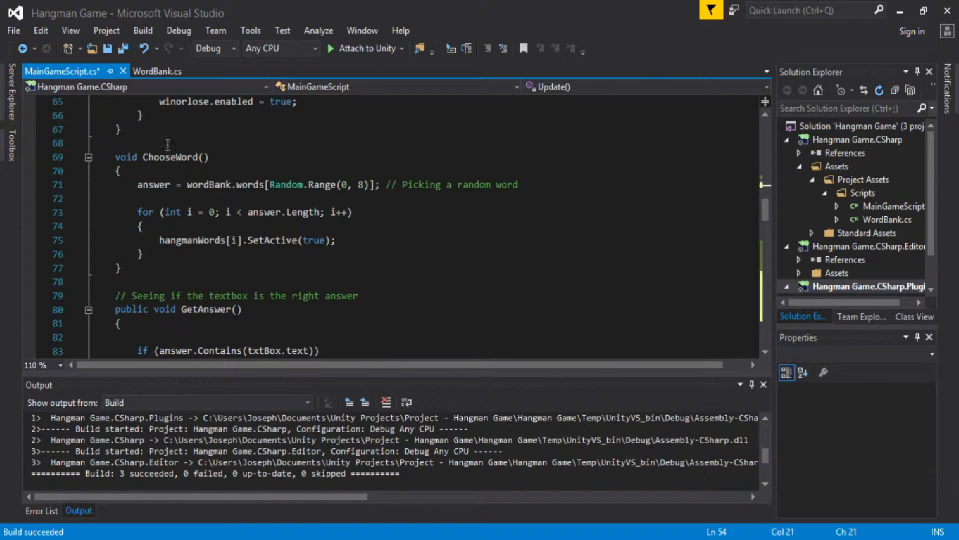
scroll("down", 3)
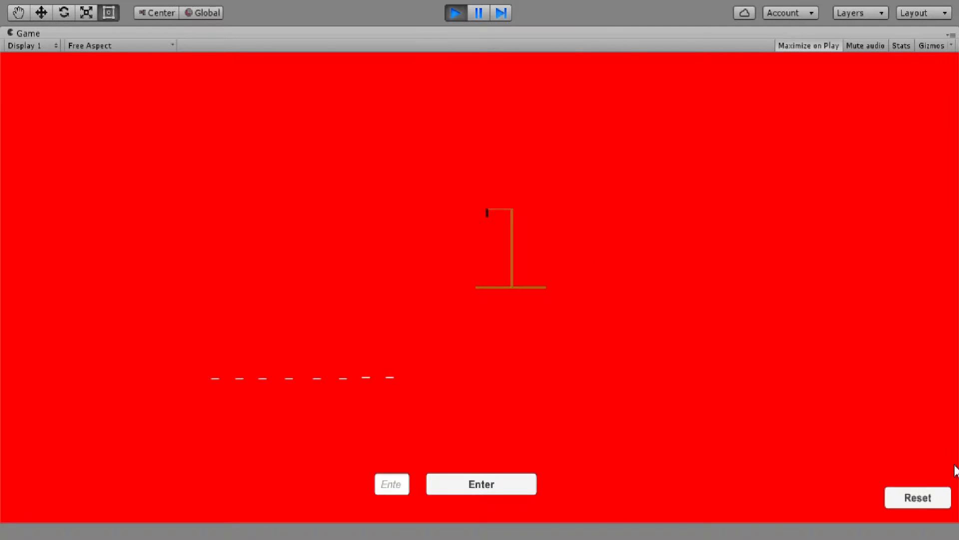
Step: Submit wrong guesses a and J so the head and body are drawn
type("a")
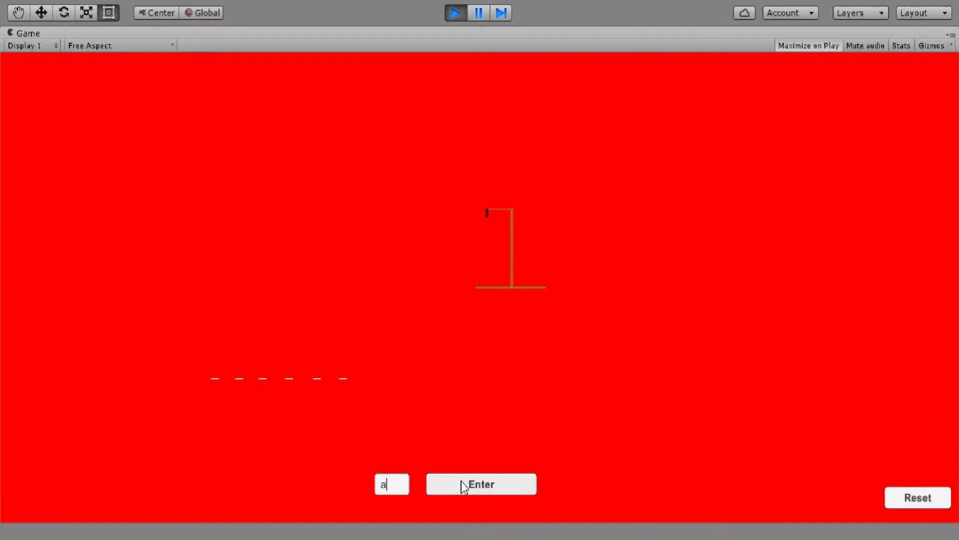
left_click(481, 484)
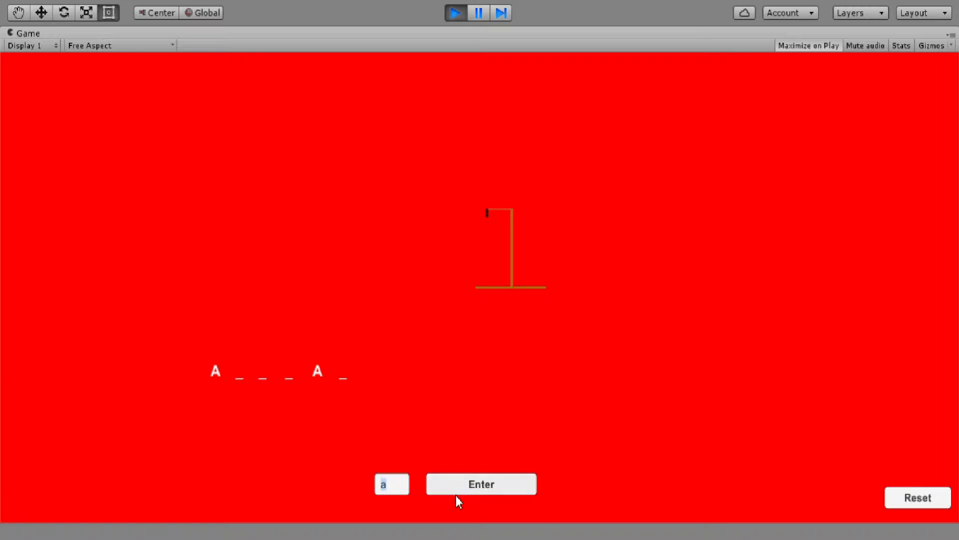
left_click(917, 496)
type("d")
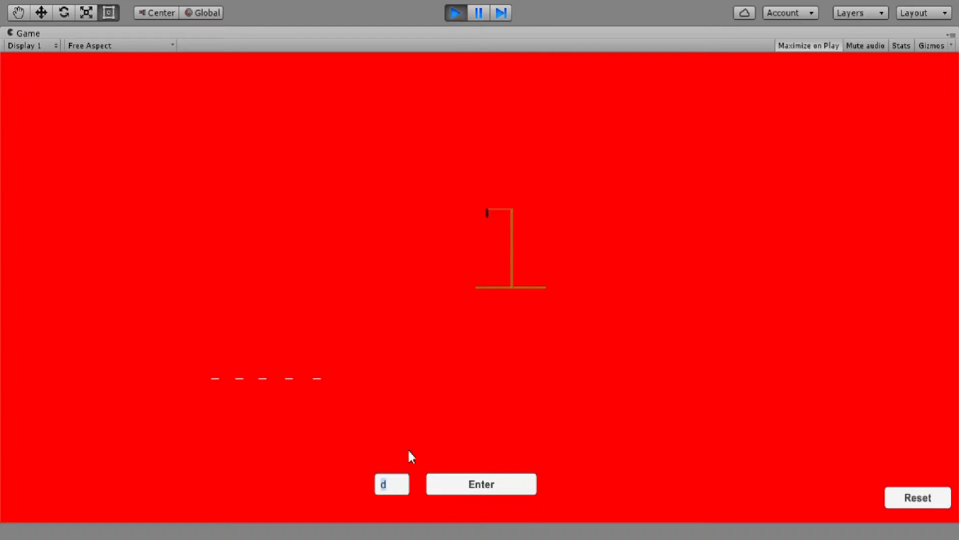
left_click(480, 483)
type("J")
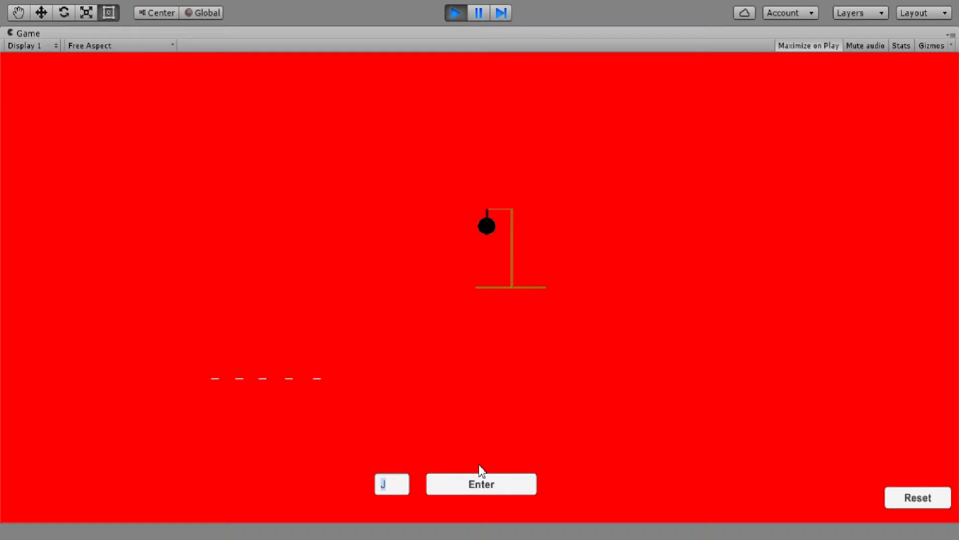
left_click(481, 484)
type("r")
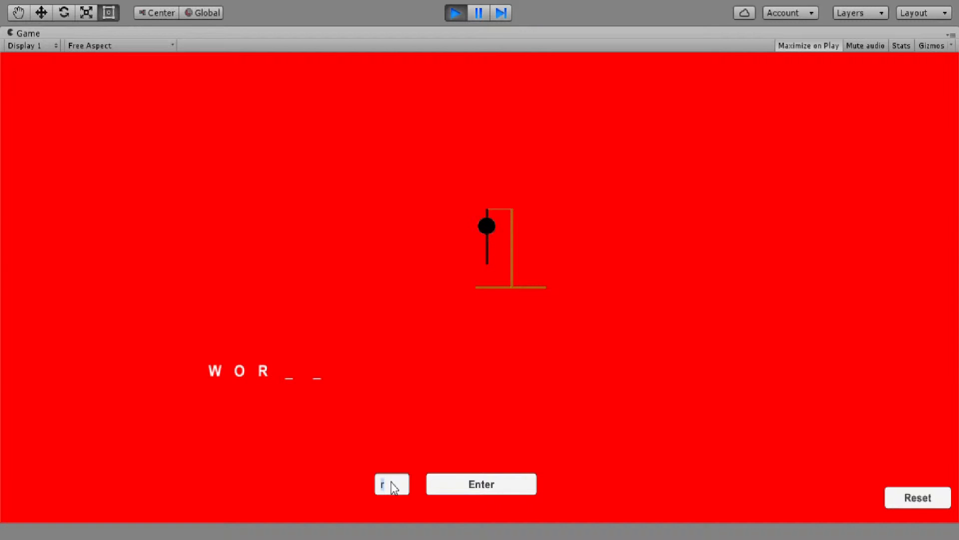
Step: Guess L to complete WORLD and see the 'You won!!' message
type("L")
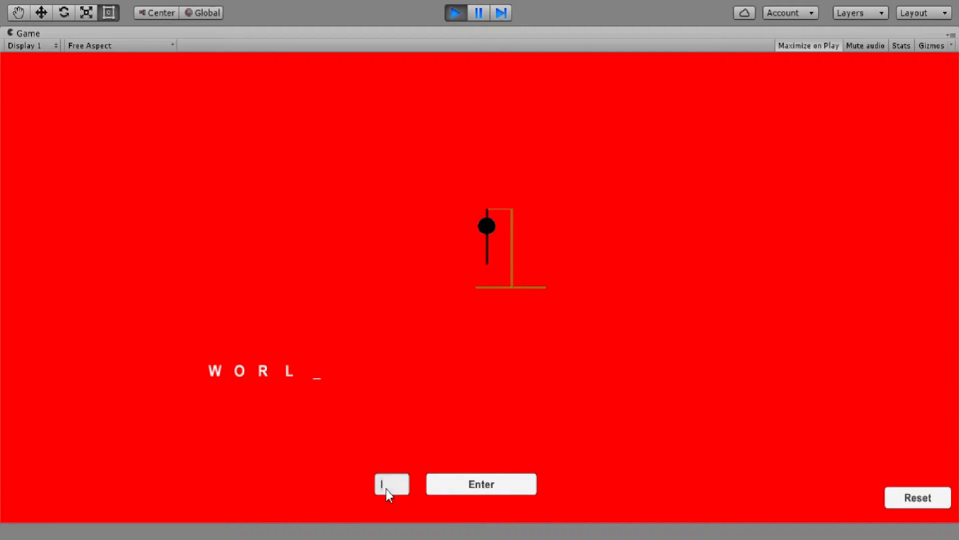
left_click(481, 483)
type("d")
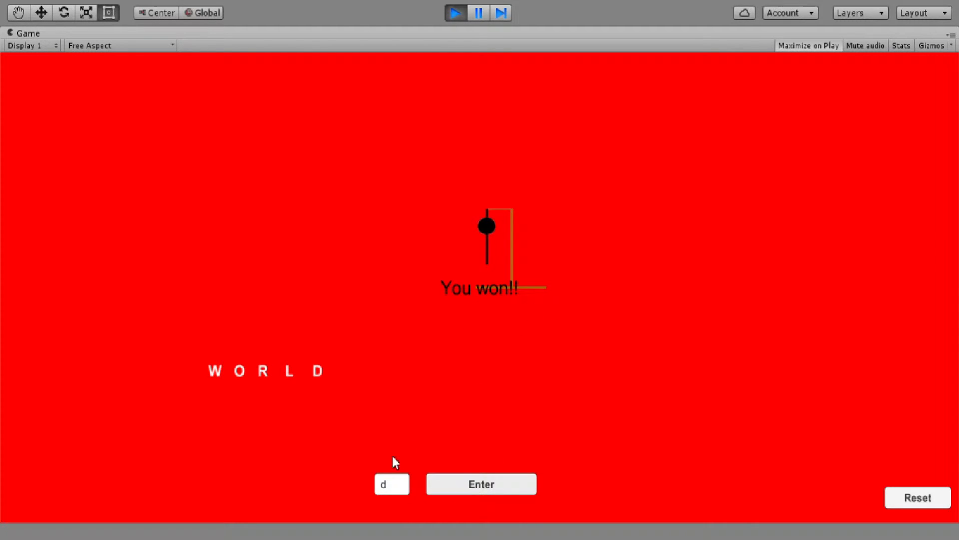
left_click(391, 484)
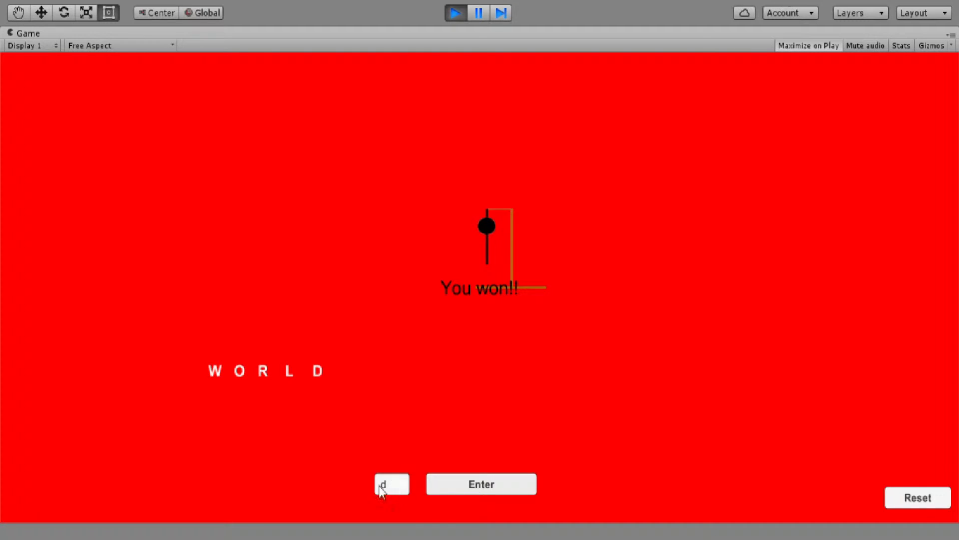
mouse_move(506, 451)
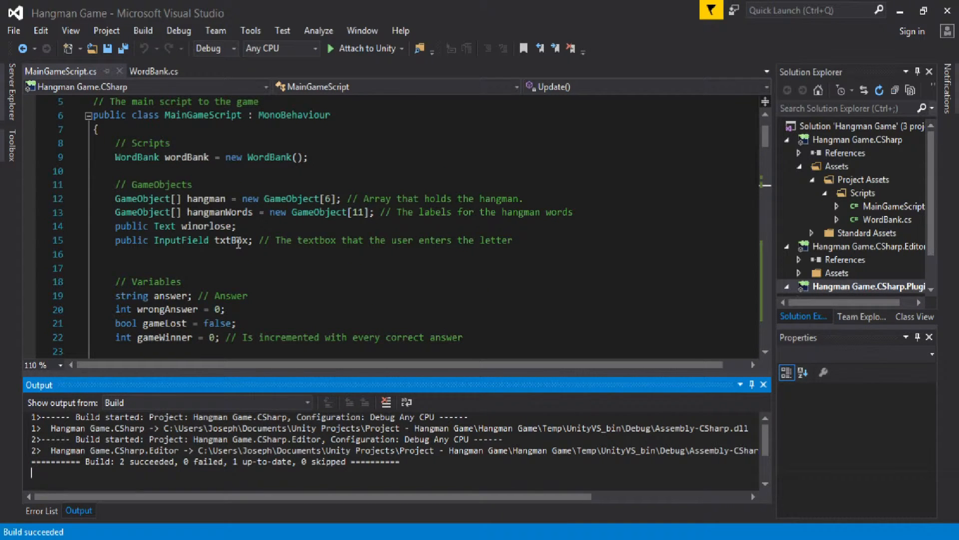
Step: Scroll MainGameScript.cs down to the GetAnswer() method
scroll("down", 3)
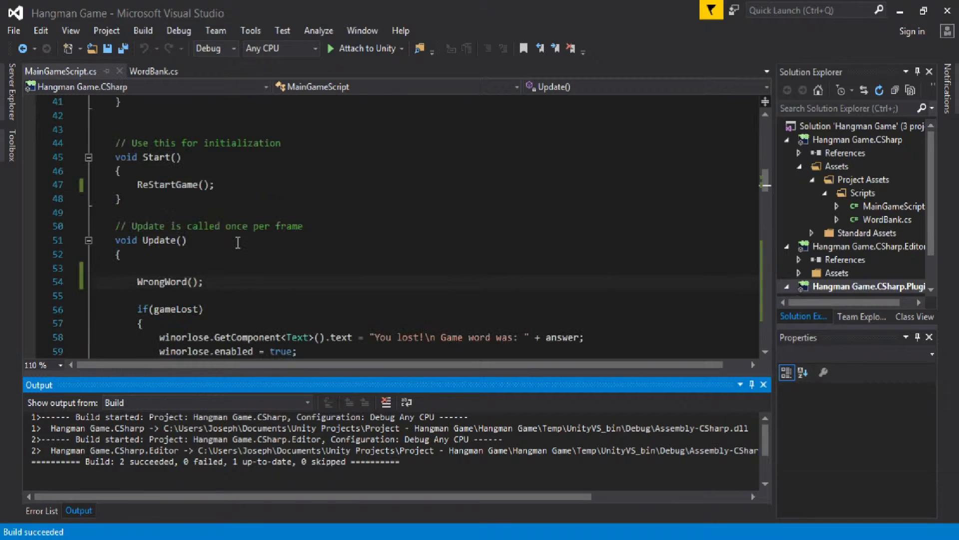
scroll("down", 3)
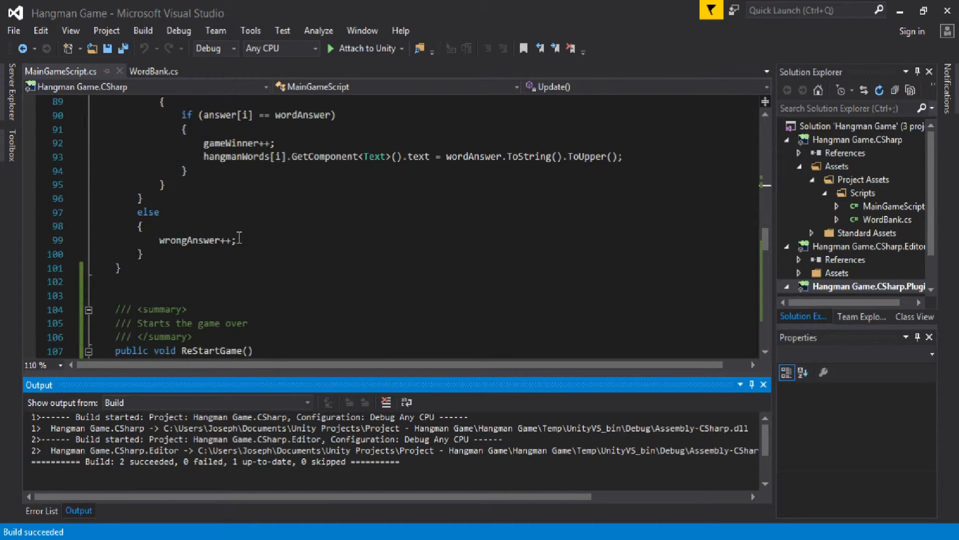
scroll("down", 3)
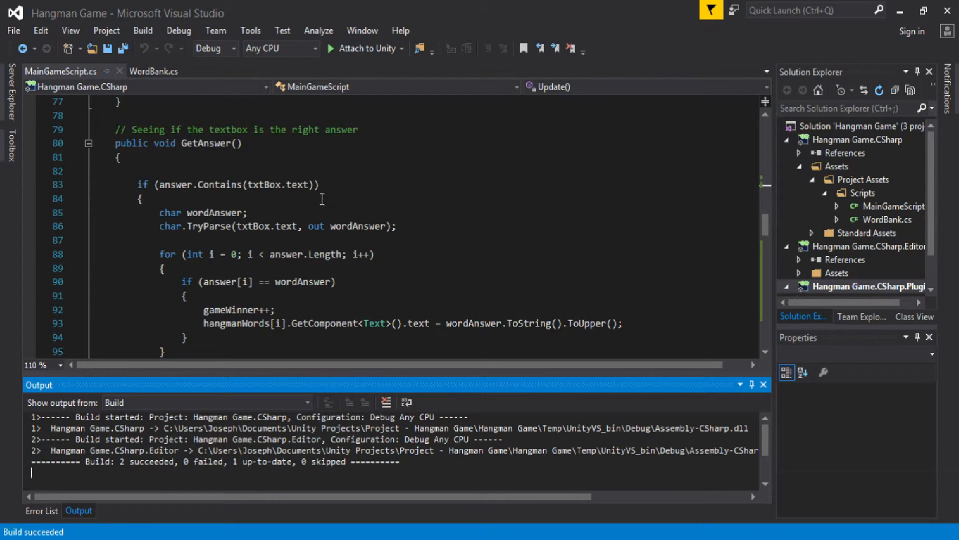
scroll("down", 3)
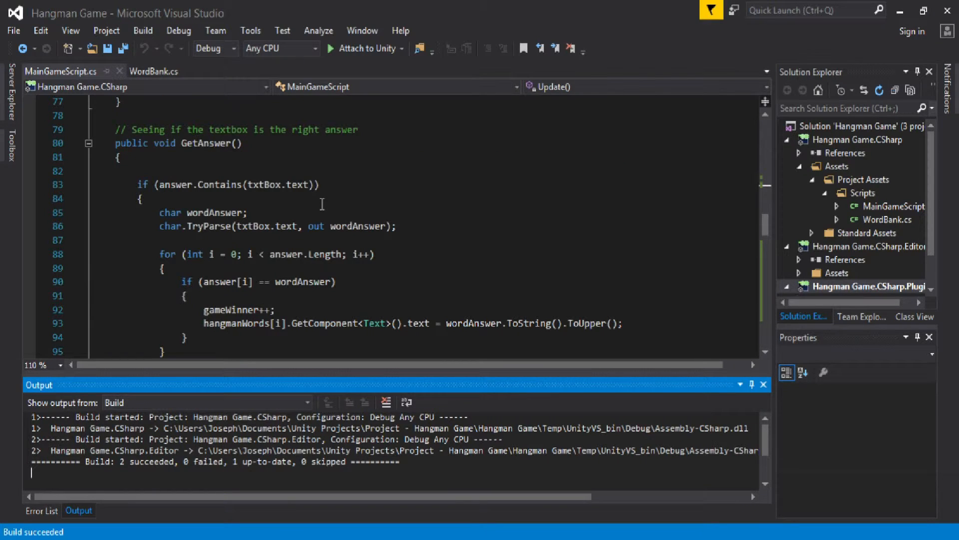
scroll("down", 3)
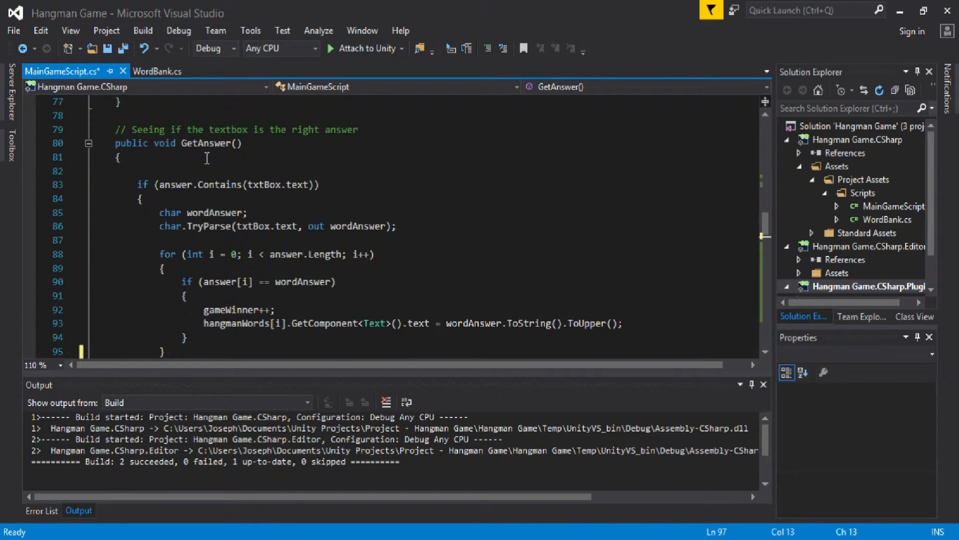
Step: Add txtBox.text = ""; after GetAnswer()'s if/else so the guess field clears every time
type("tx")
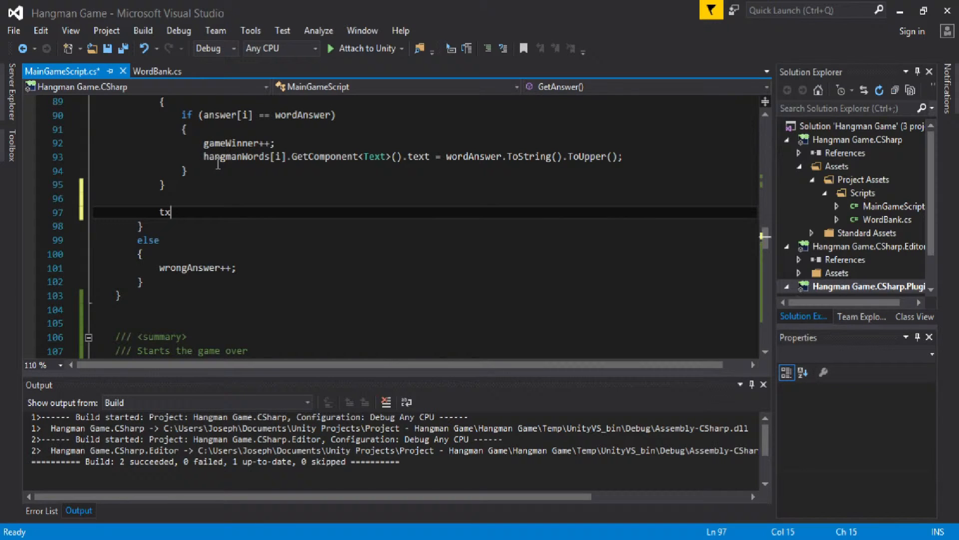
type("tBox.text =")
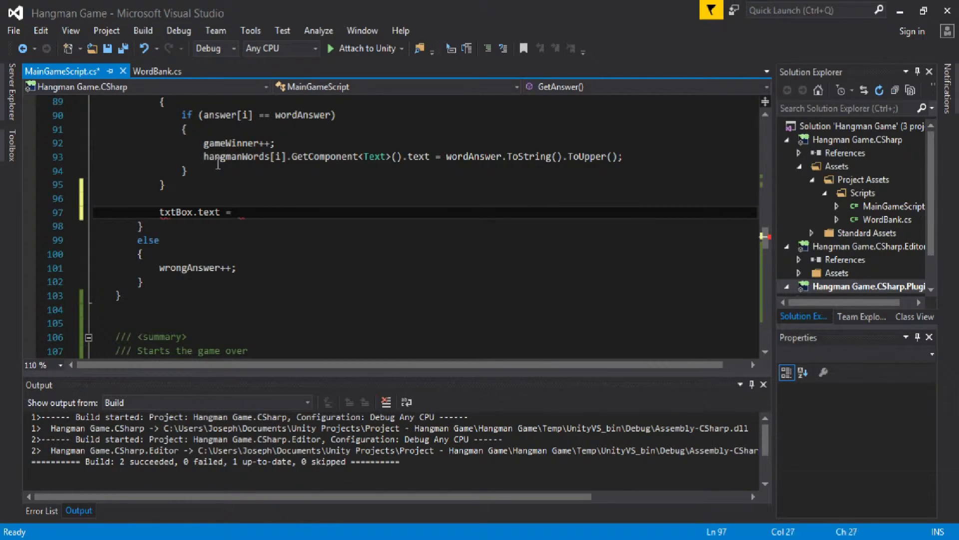
type("\"\";")
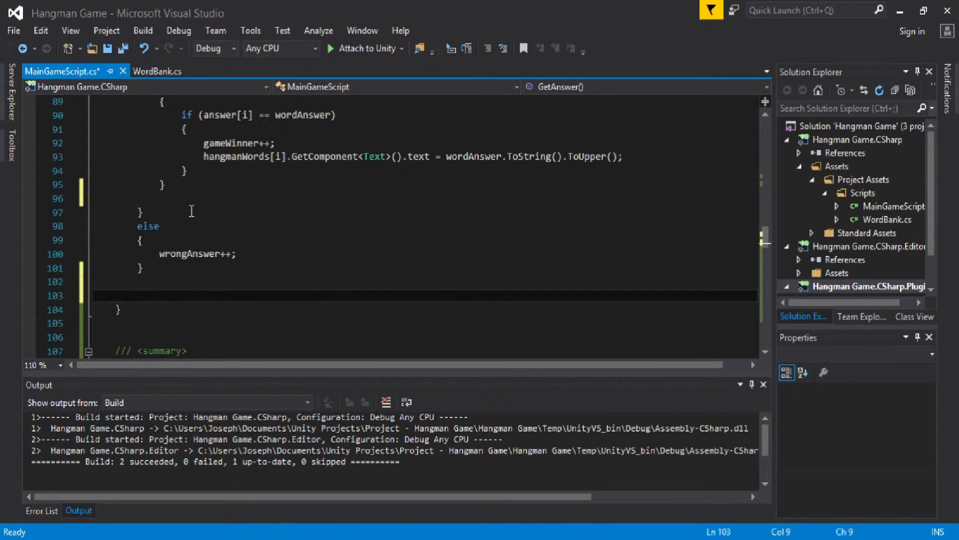
type("tx")
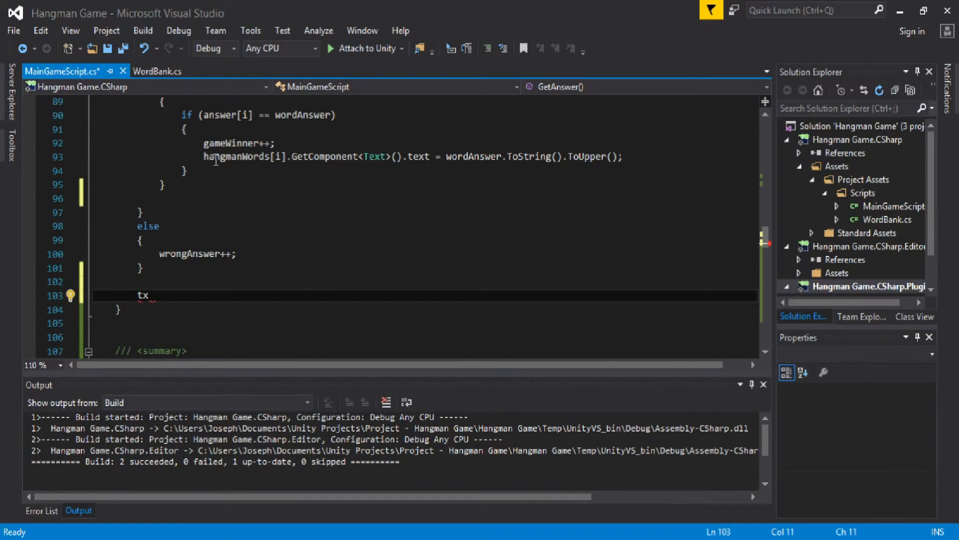
type("Box")
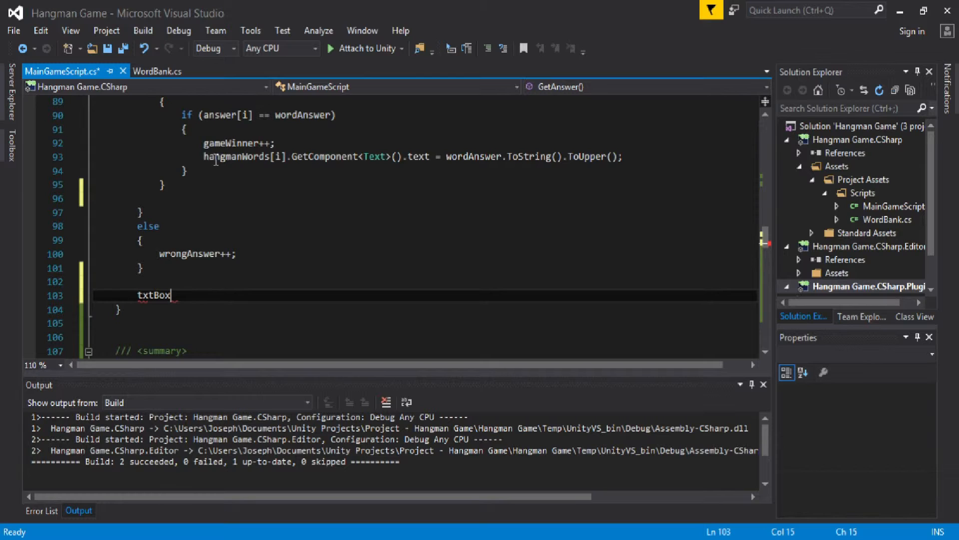
type(".t")
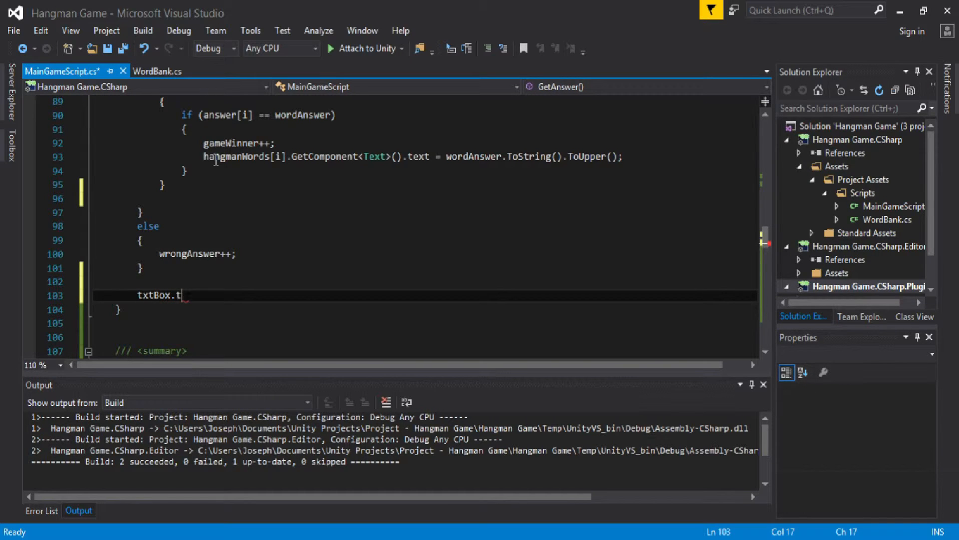
type("ext = \"\"")
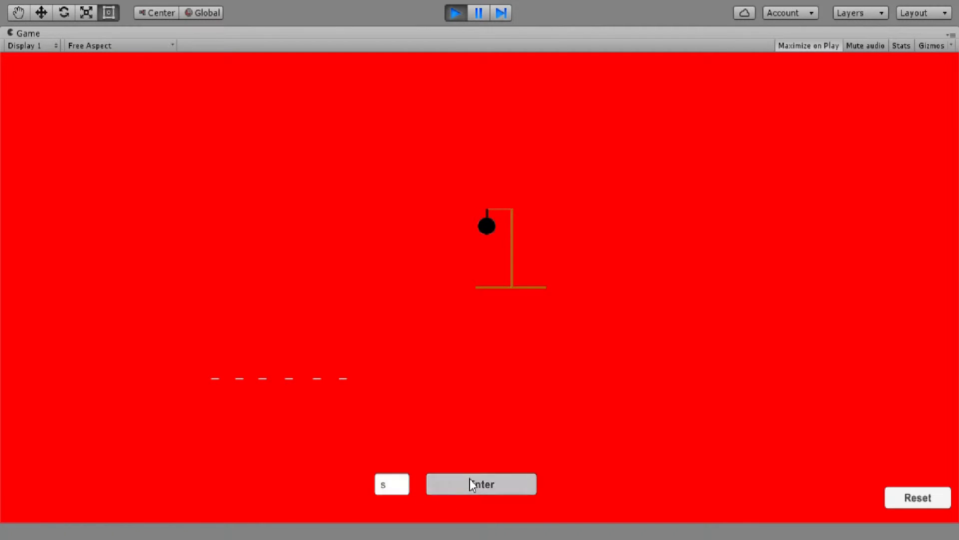
Step: Guess s, l, D and more wrong letters until the hangman completes and 'You lost!' shows
left_click(480, 484)
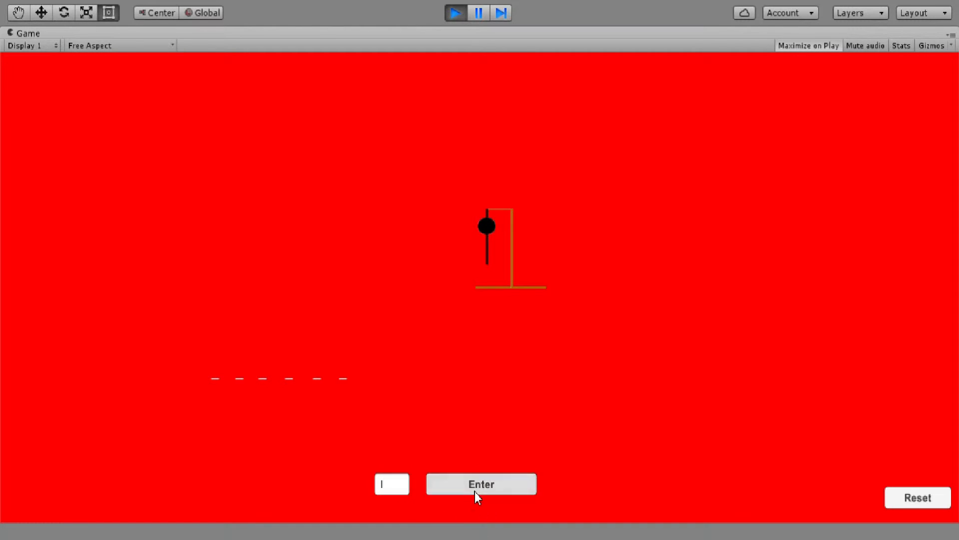
left_click(480, 483)
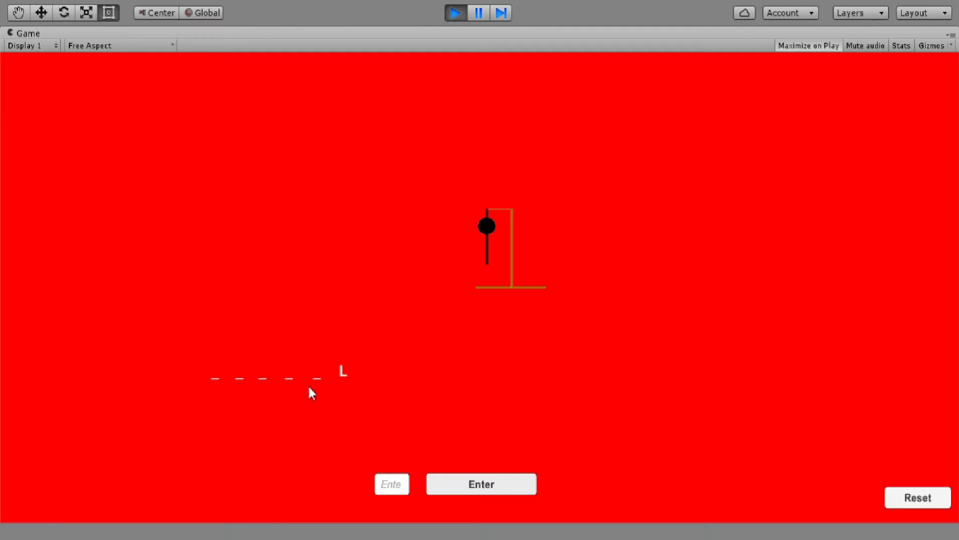
mouse_move(236, 389)
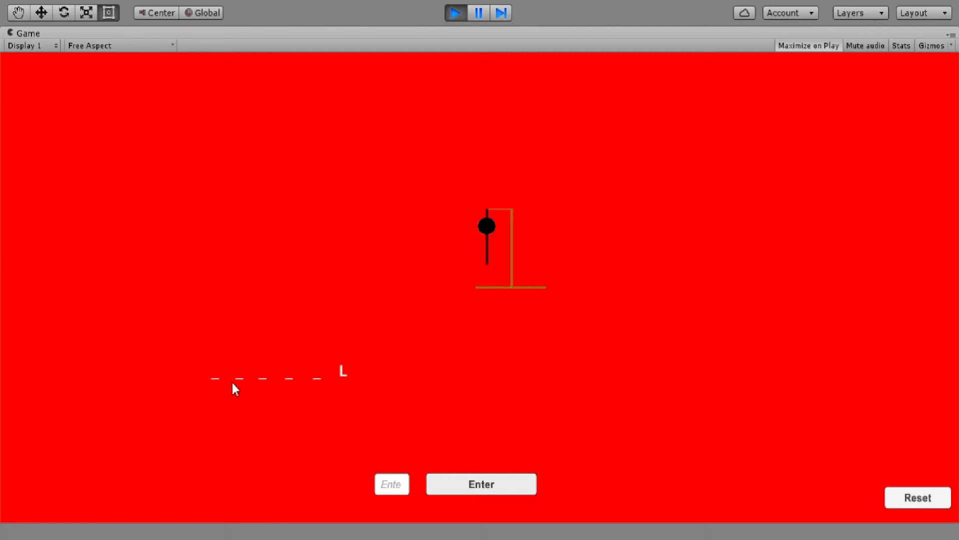
mouse_move(340, 384)
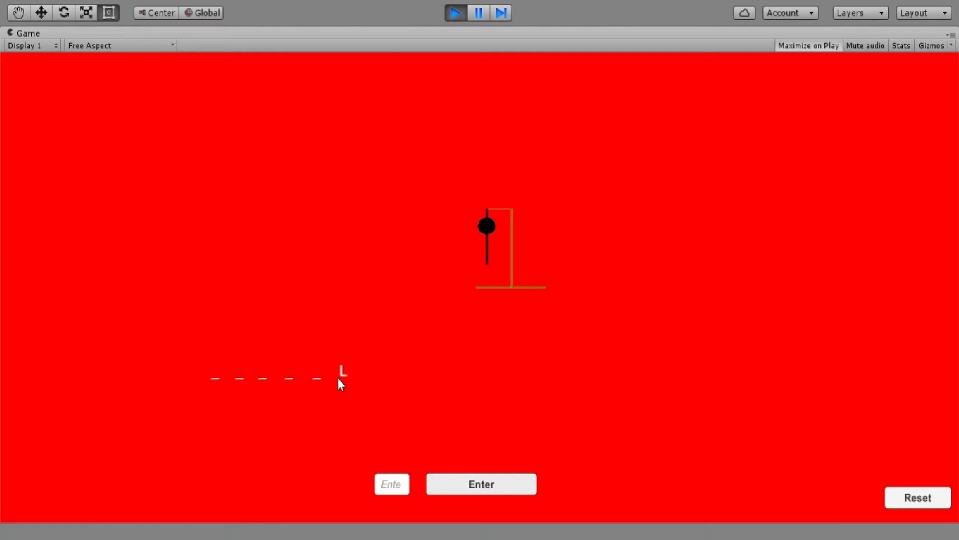
left_click(391, 484)
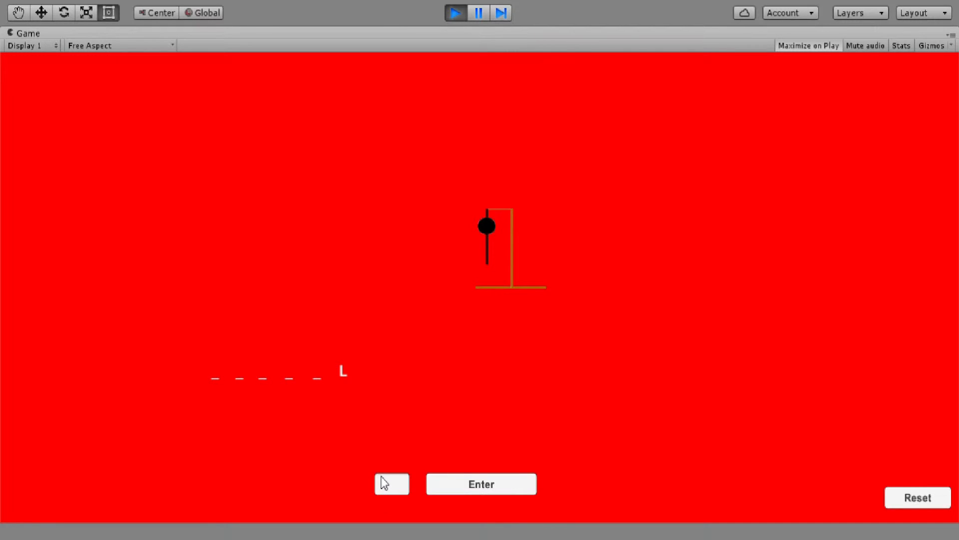
type("D")
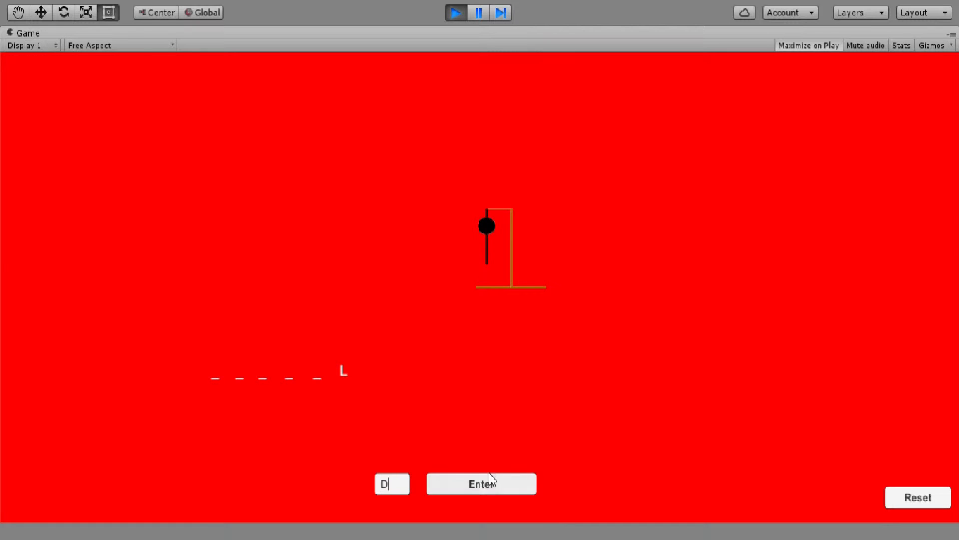
left_click(481, 484)
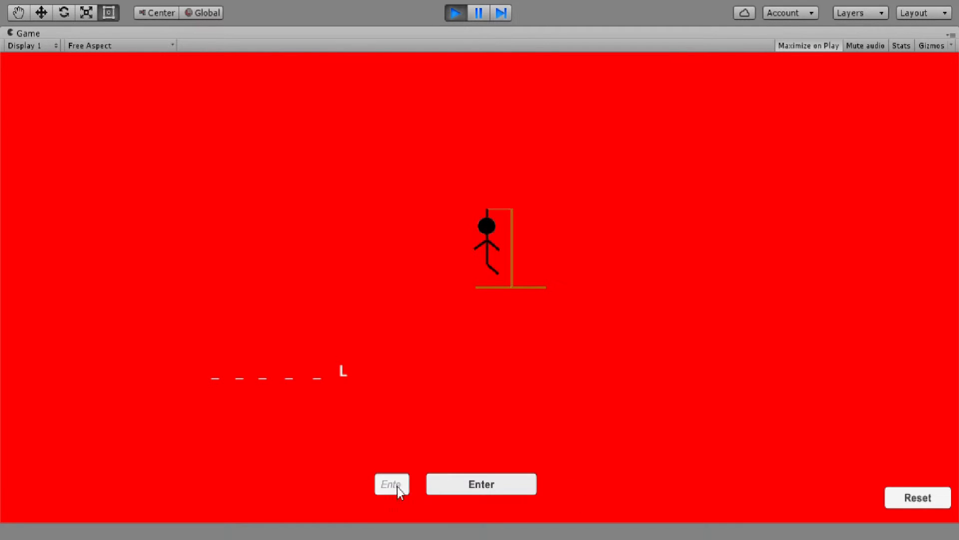
left_click(482, 484)
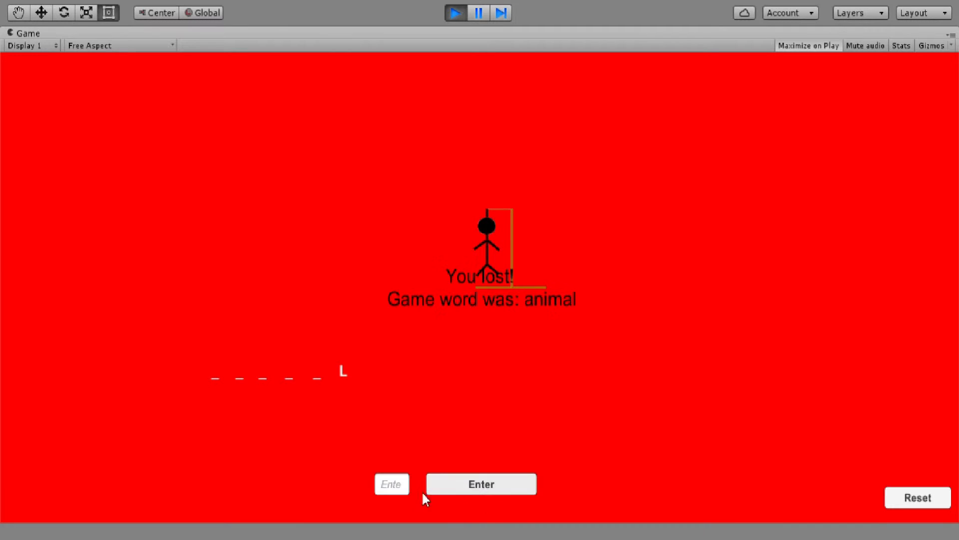
mouse_move(942, 467)
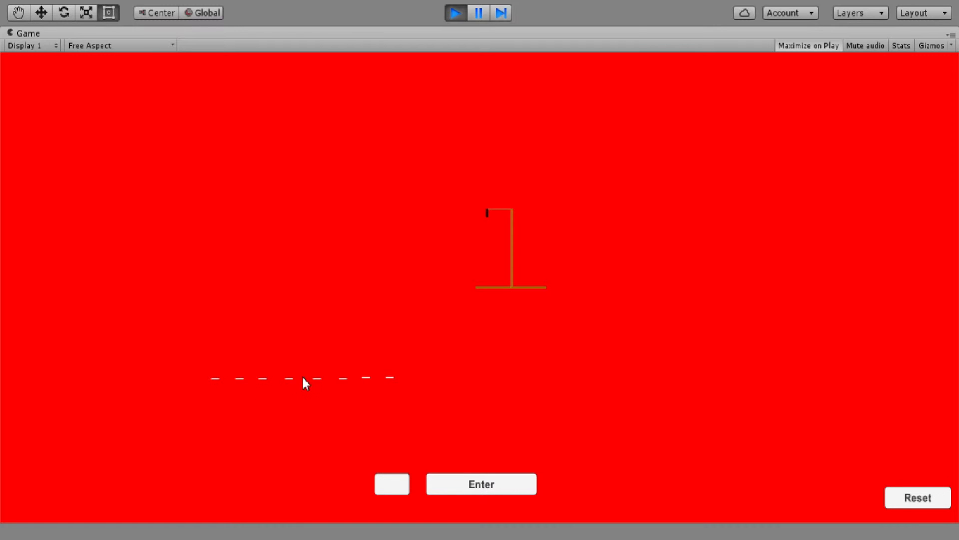
Step: Guess I, N and O in a new round to spell INVENTOR and get 'You won!!'
left_click(391, 484)
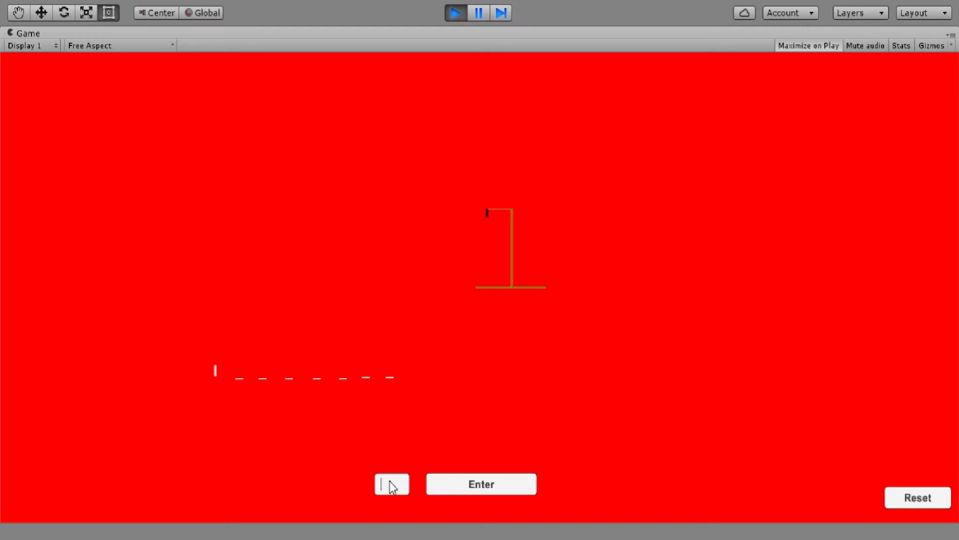
type("IN N")
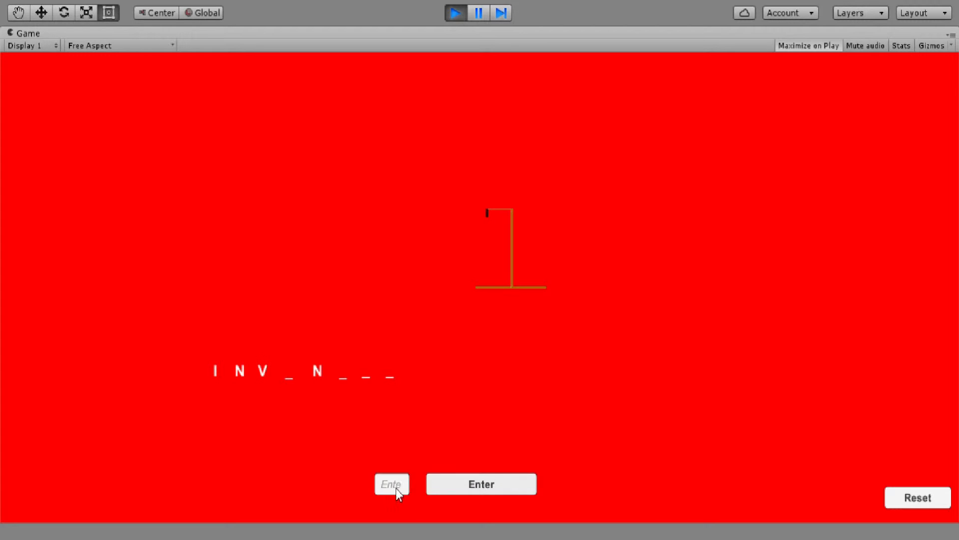
left_click(481, 484)
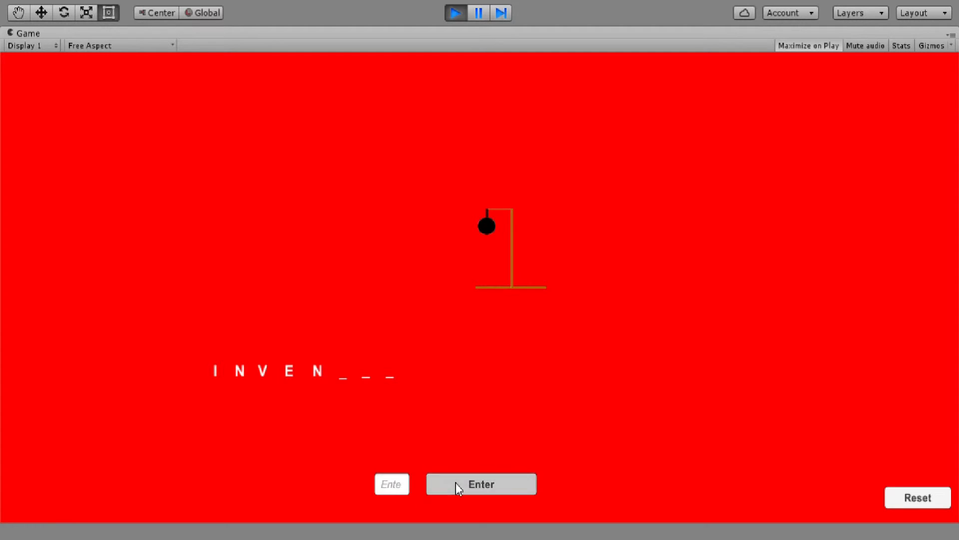
left_click(392, 484)
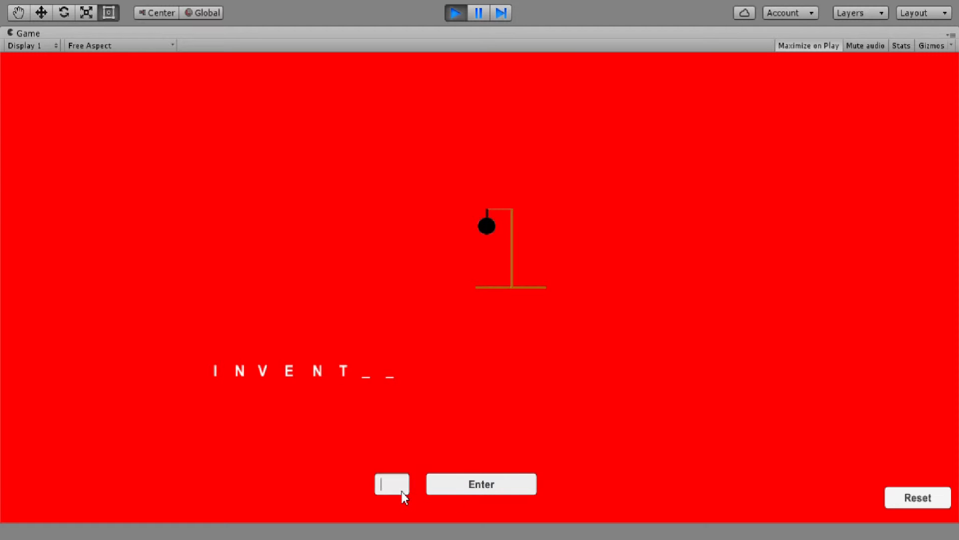
type("O")
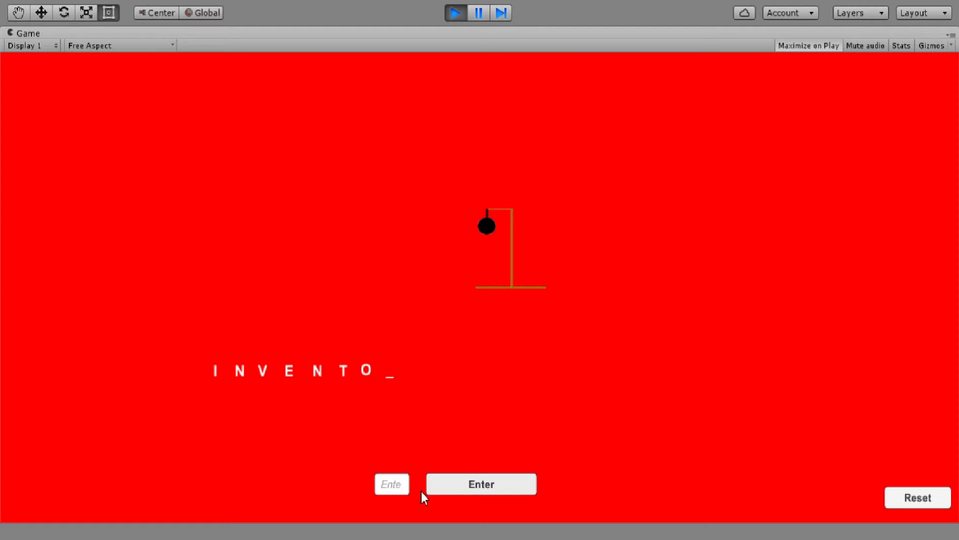
left_click(481, 484)
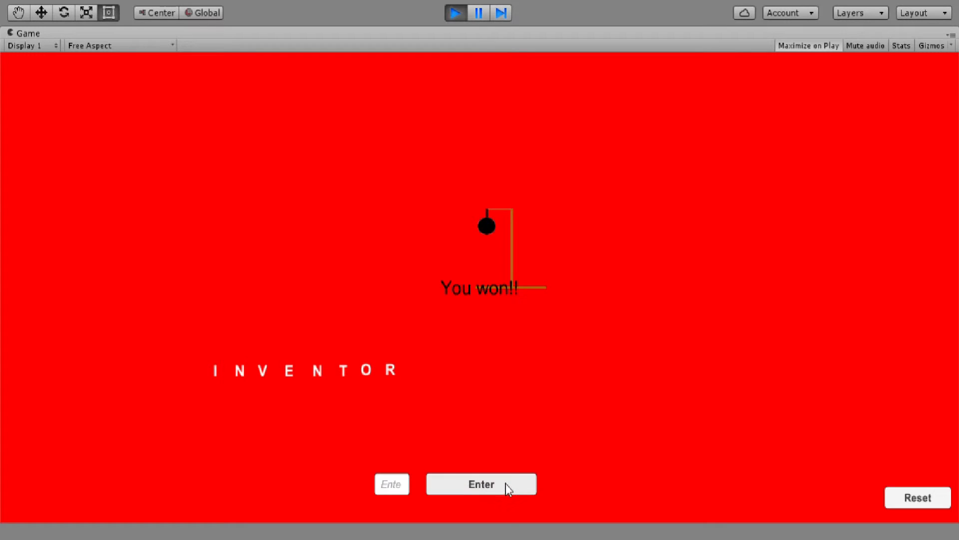
mouse_move(436, 251)
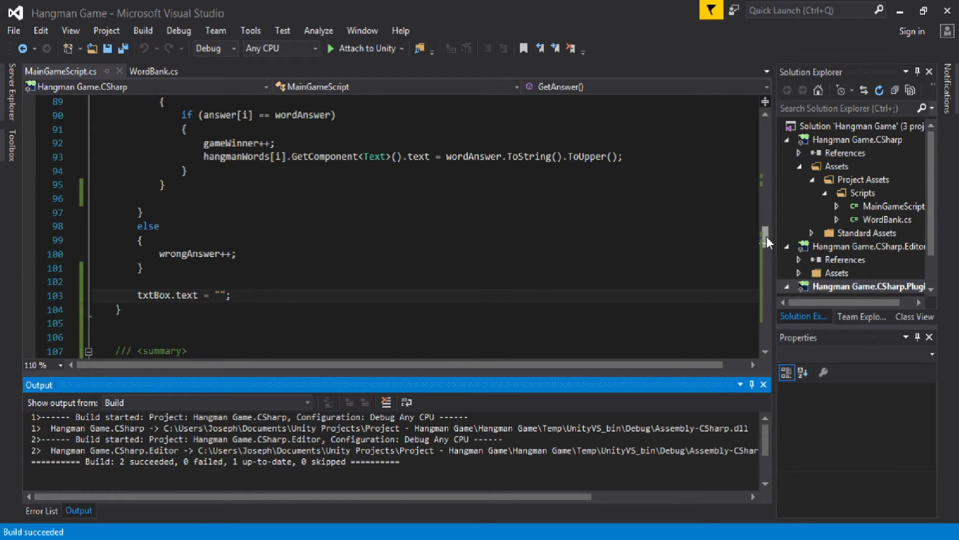
Step: Scroll to GetAnswer showing wrongAnswer++ and txtBox.text = ""
scroll("down", 3)
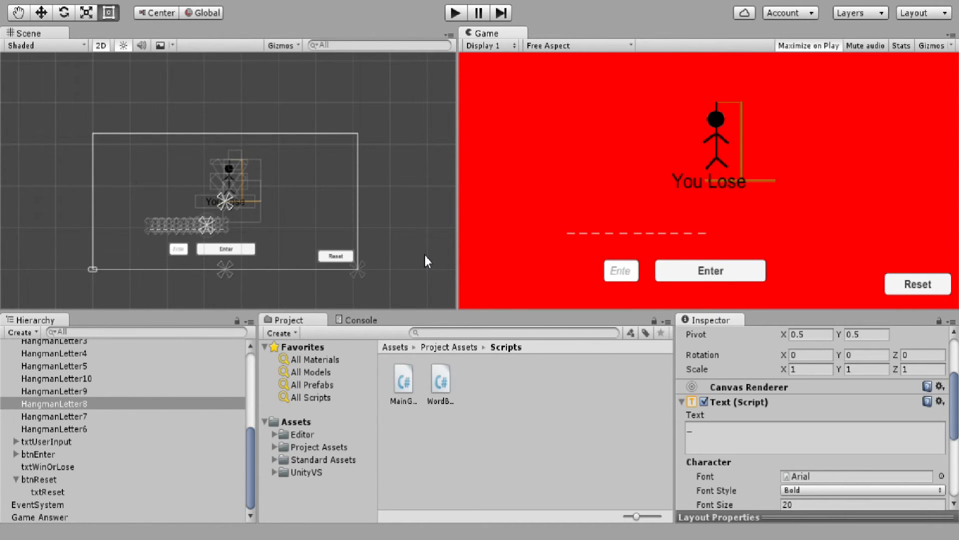
mouse_move(458, 135)
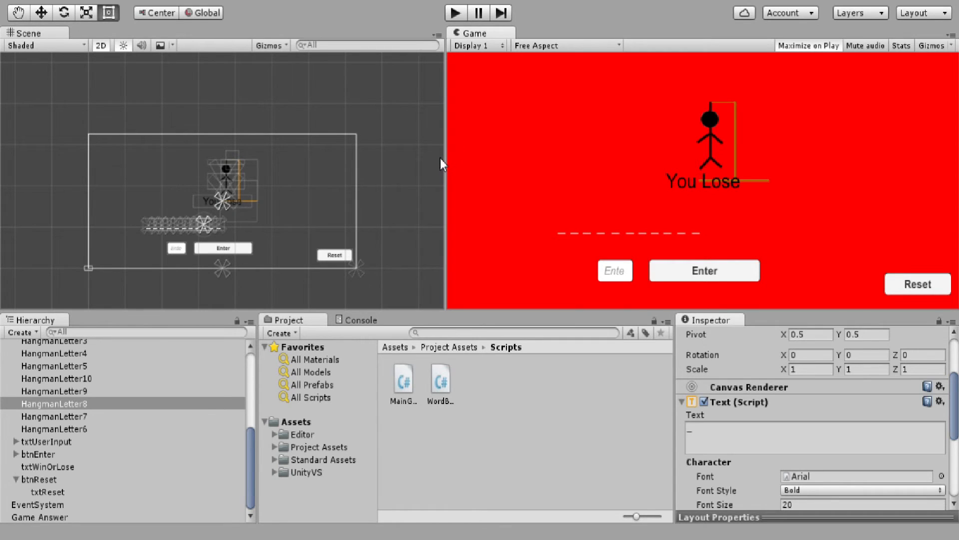
mouse_move(445, 201)
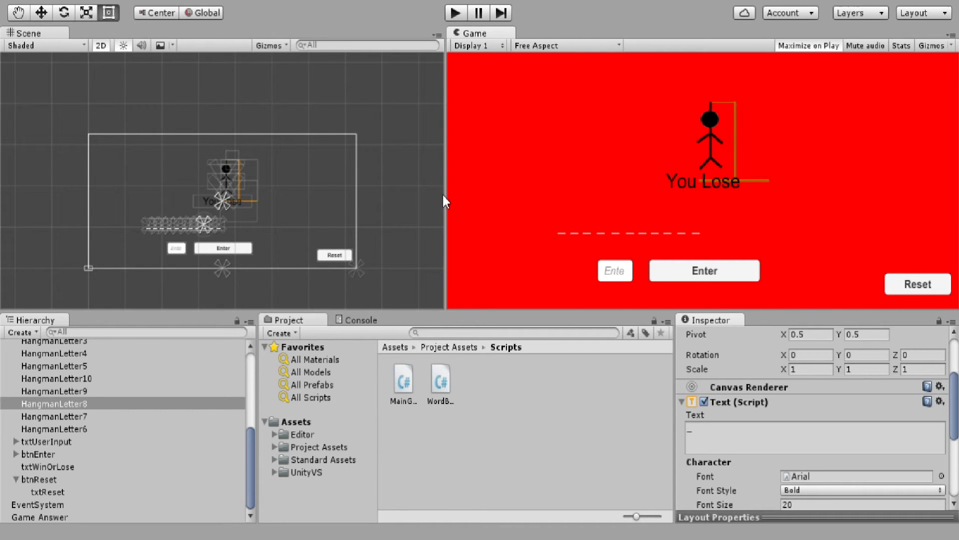
Step: Drag the Scene/Game divider so the Scene view becomes wider and the Game view narrower
left_click_drag(444, 163, 490, 162)
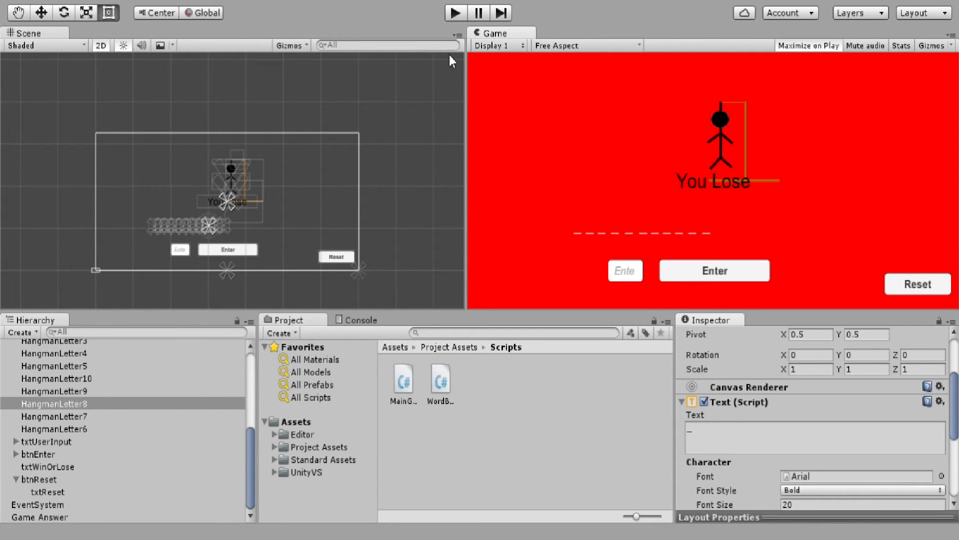
mouse_move(463, 124)
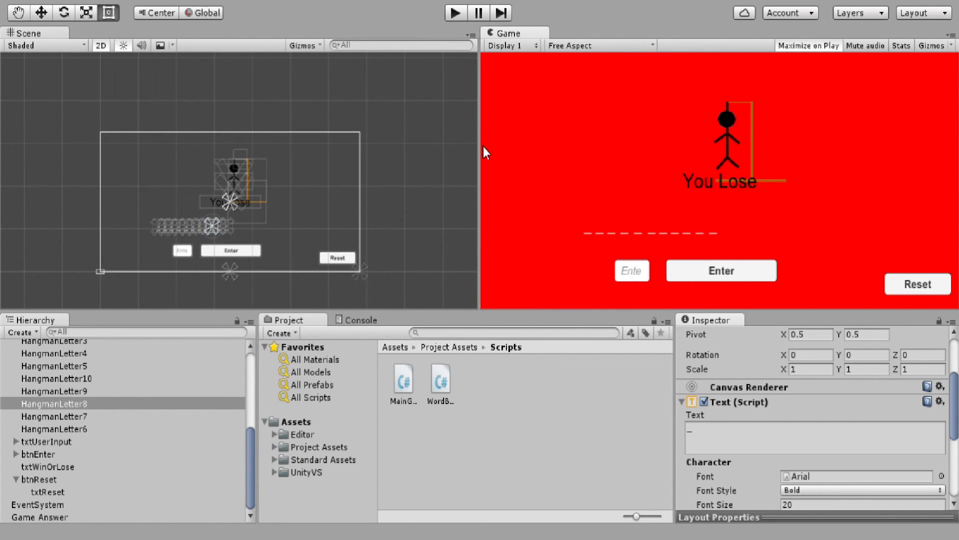
mouse_move(490, 145)
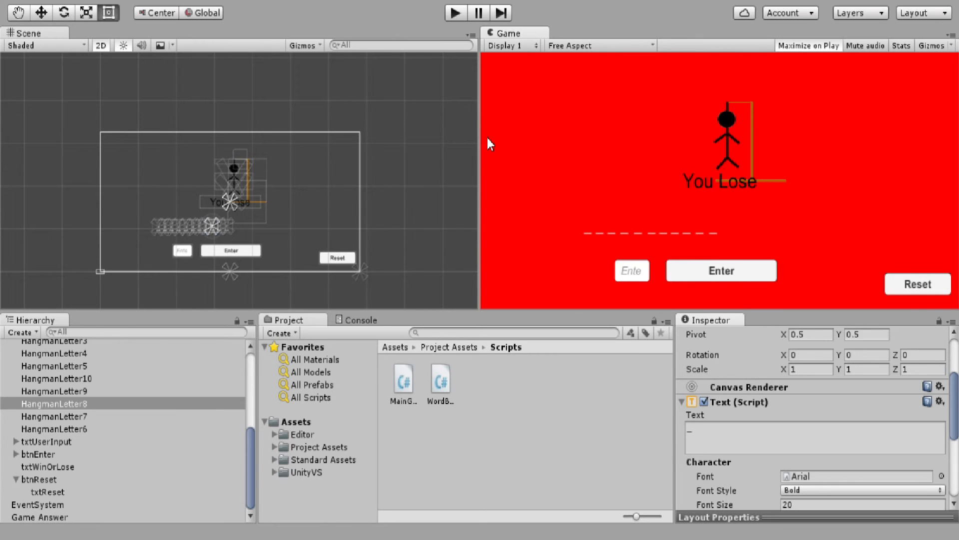
mouse_move(478, 177)
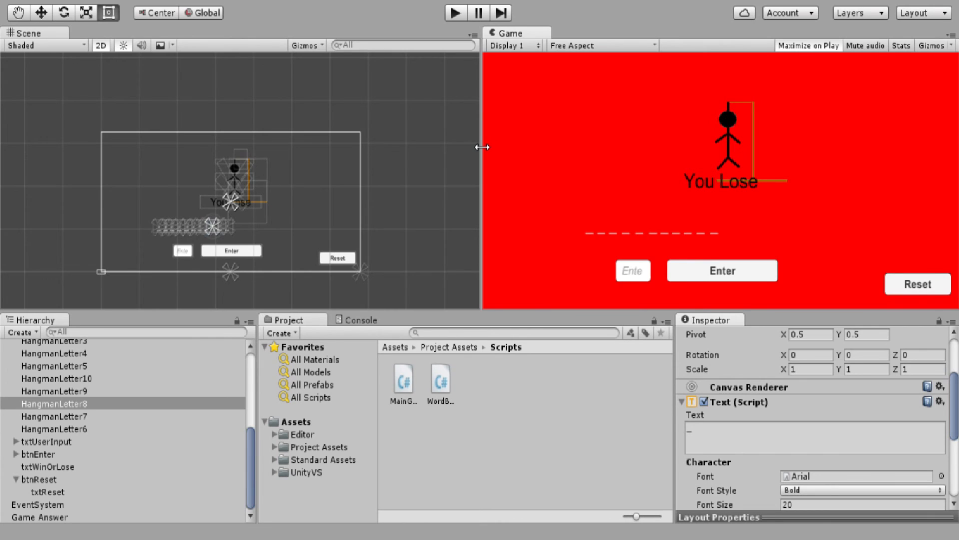
left_click_drag(482, 147, 471, 148)
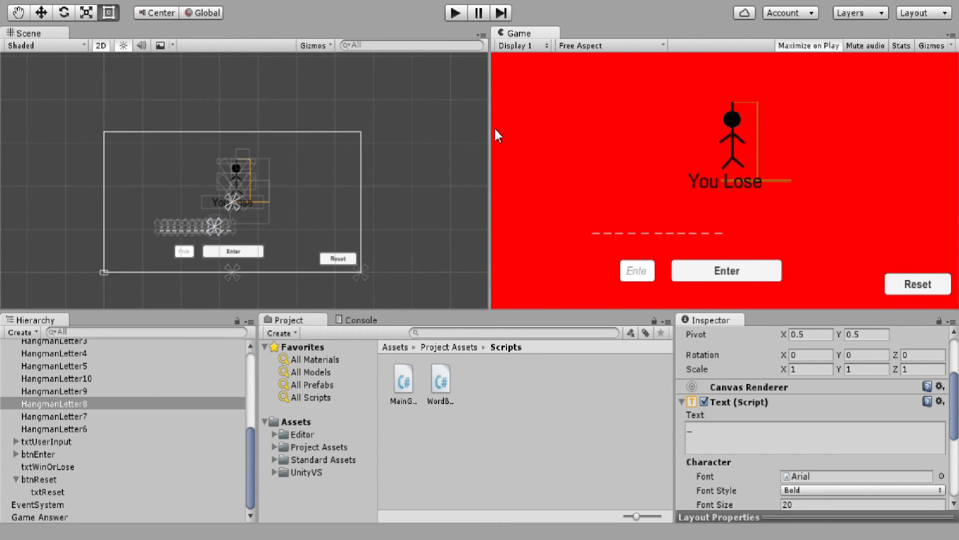
mouse_move(484, 136)
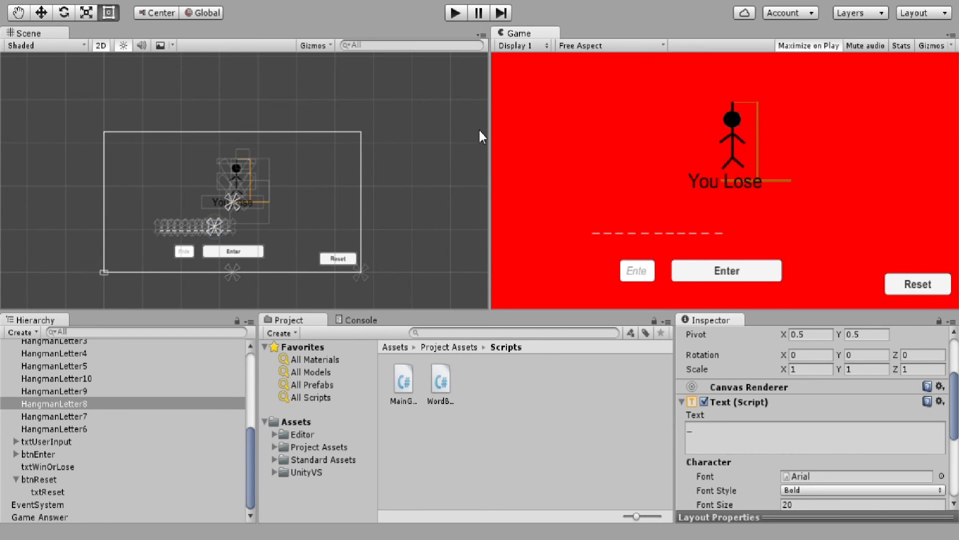
mouse_move(432, 262)
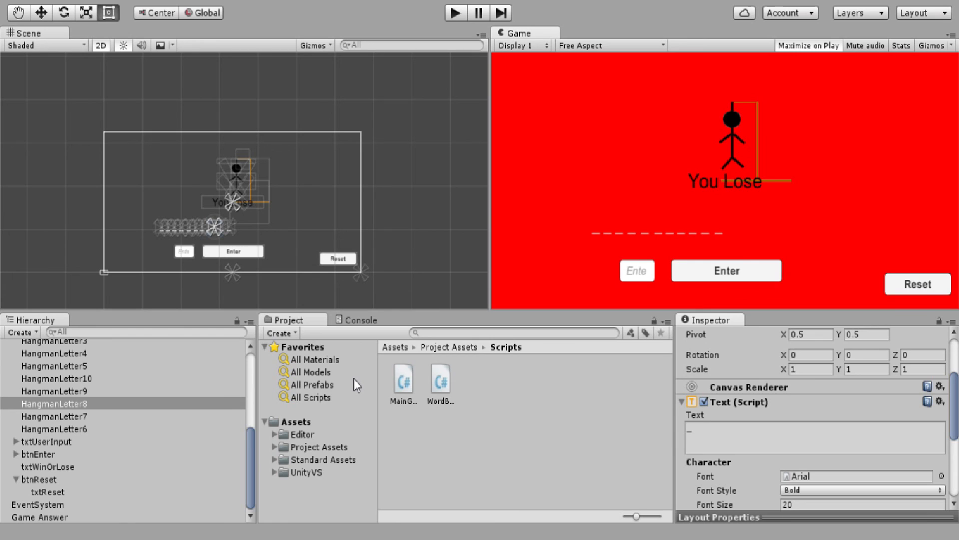
mouse_move(485, 186)
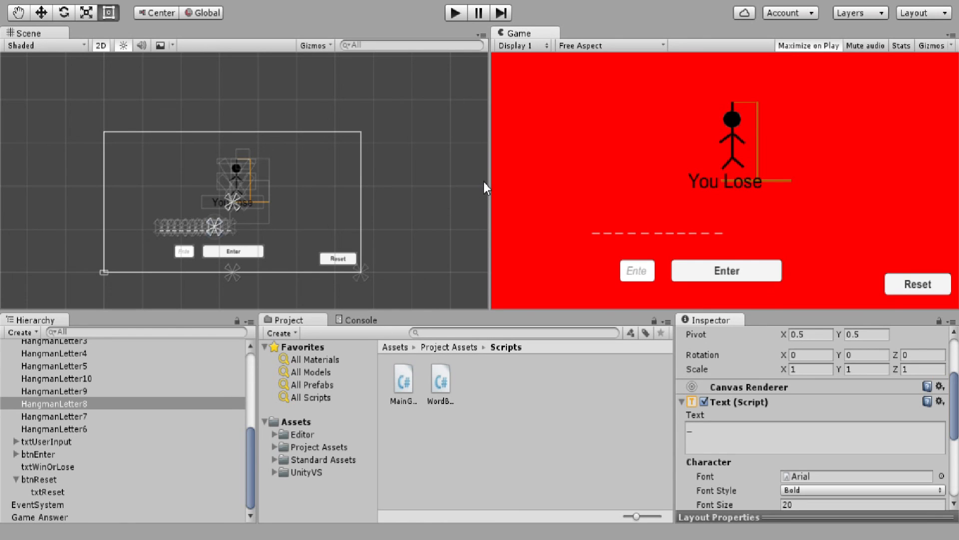